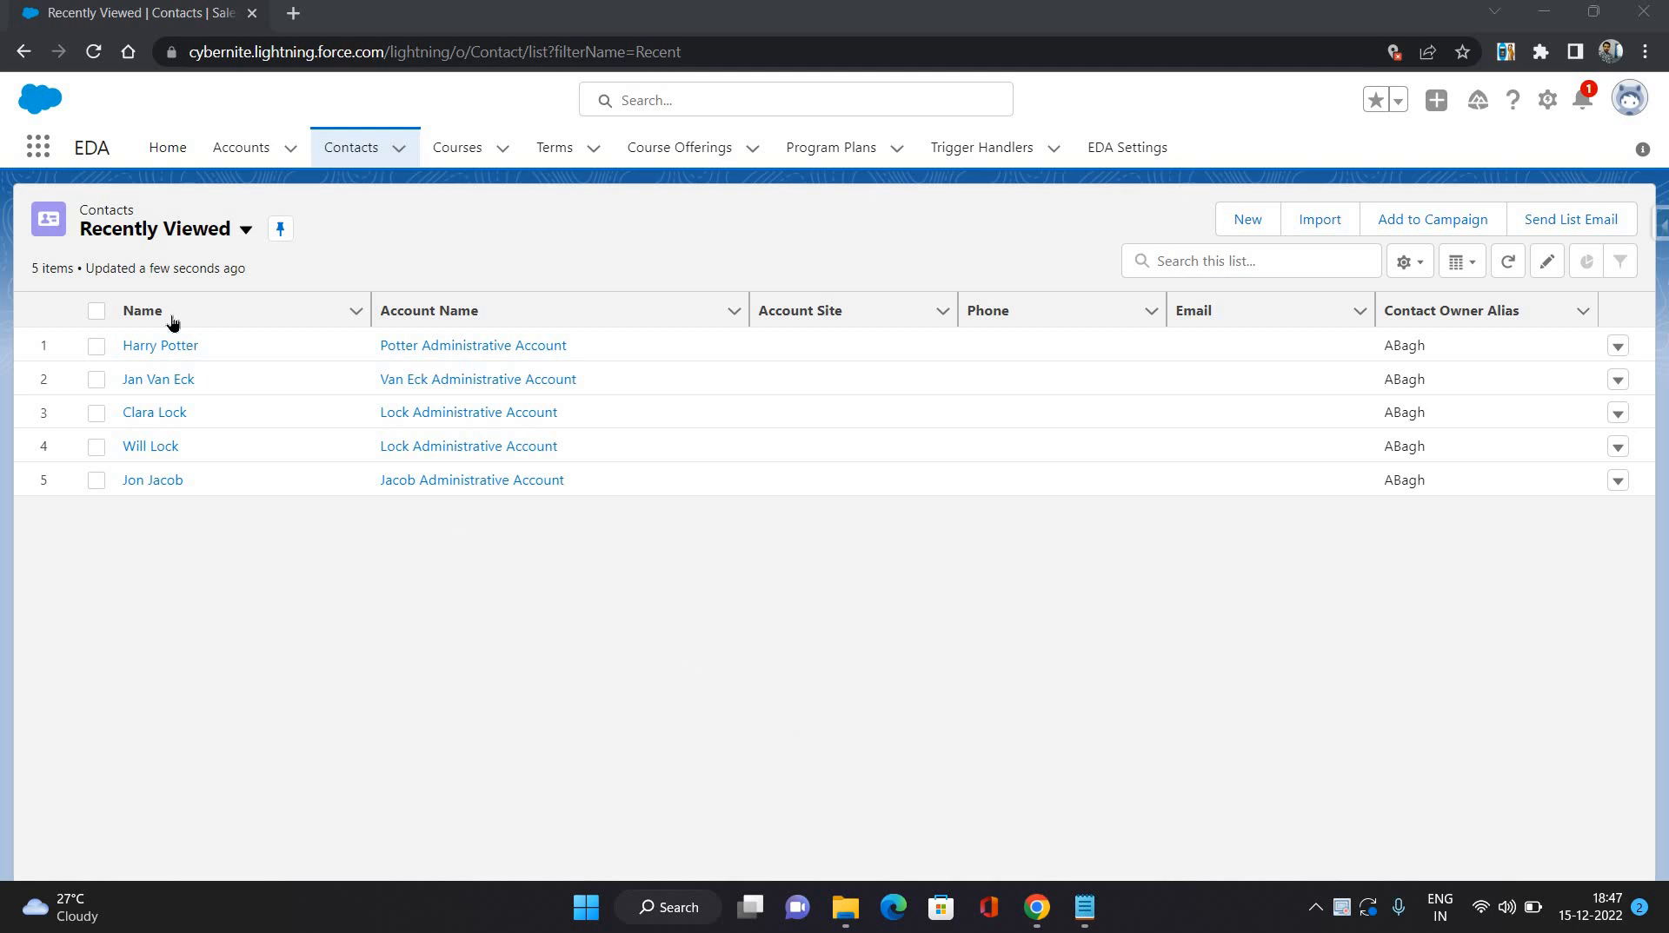
- Open Harry Potter's contact record and bring the empty Relationships list into view
{"action": "left_click", "coordinate": [160, 344]}
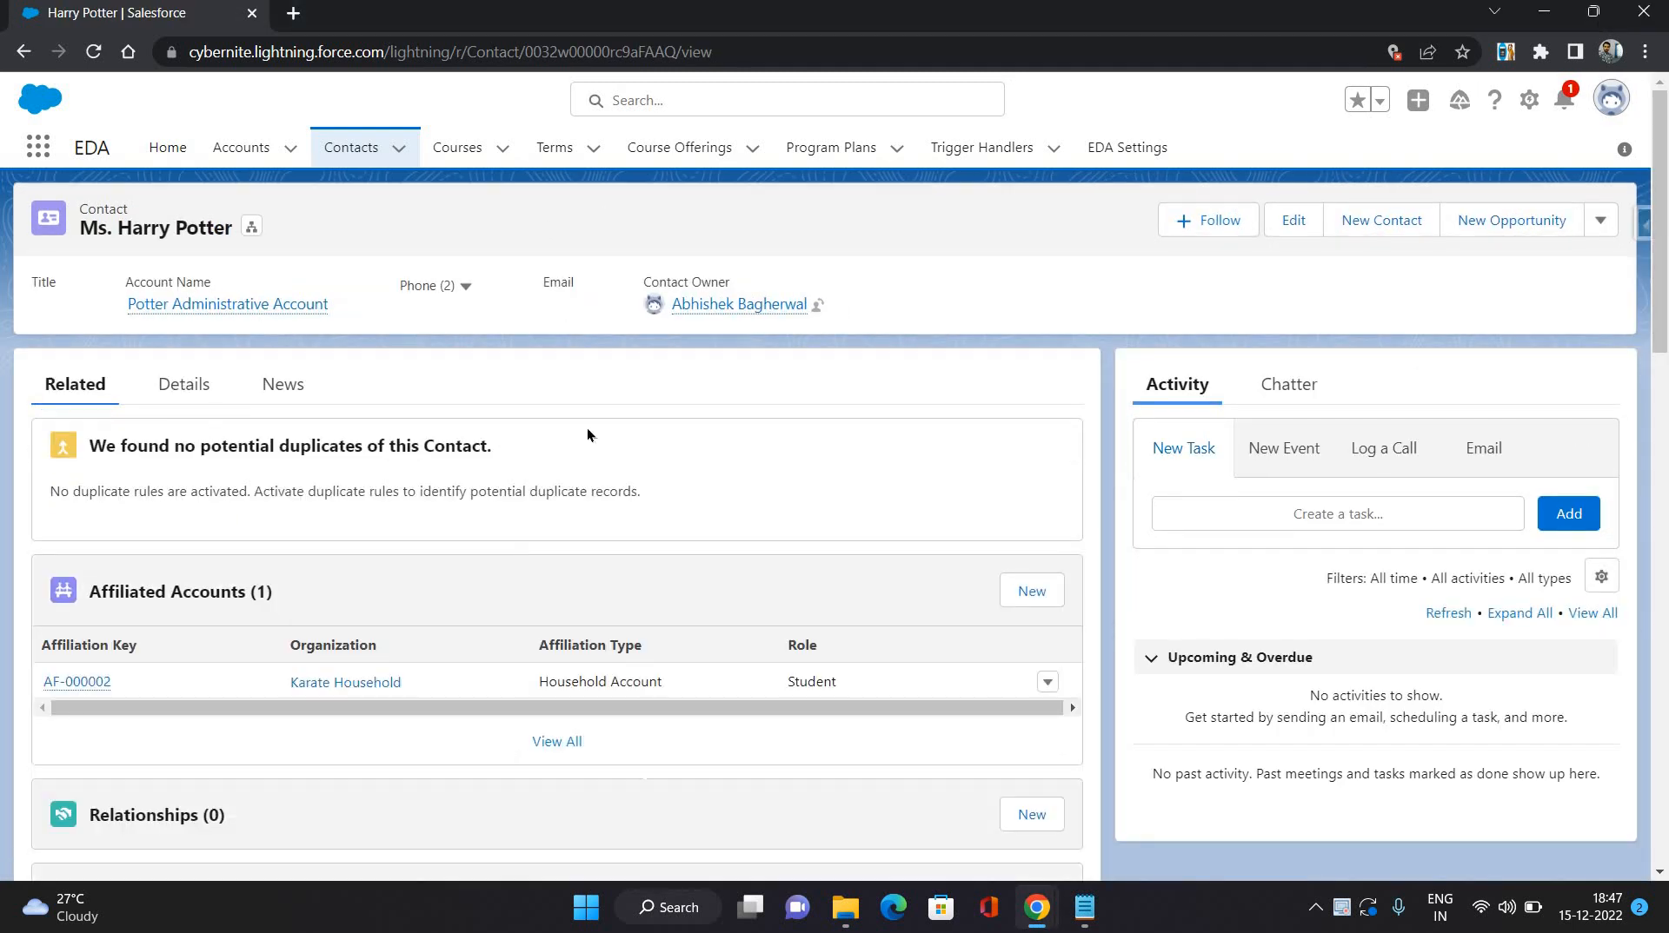
{"action": "scroll", "scroll_direction": "down", "scroll_amount": 3}
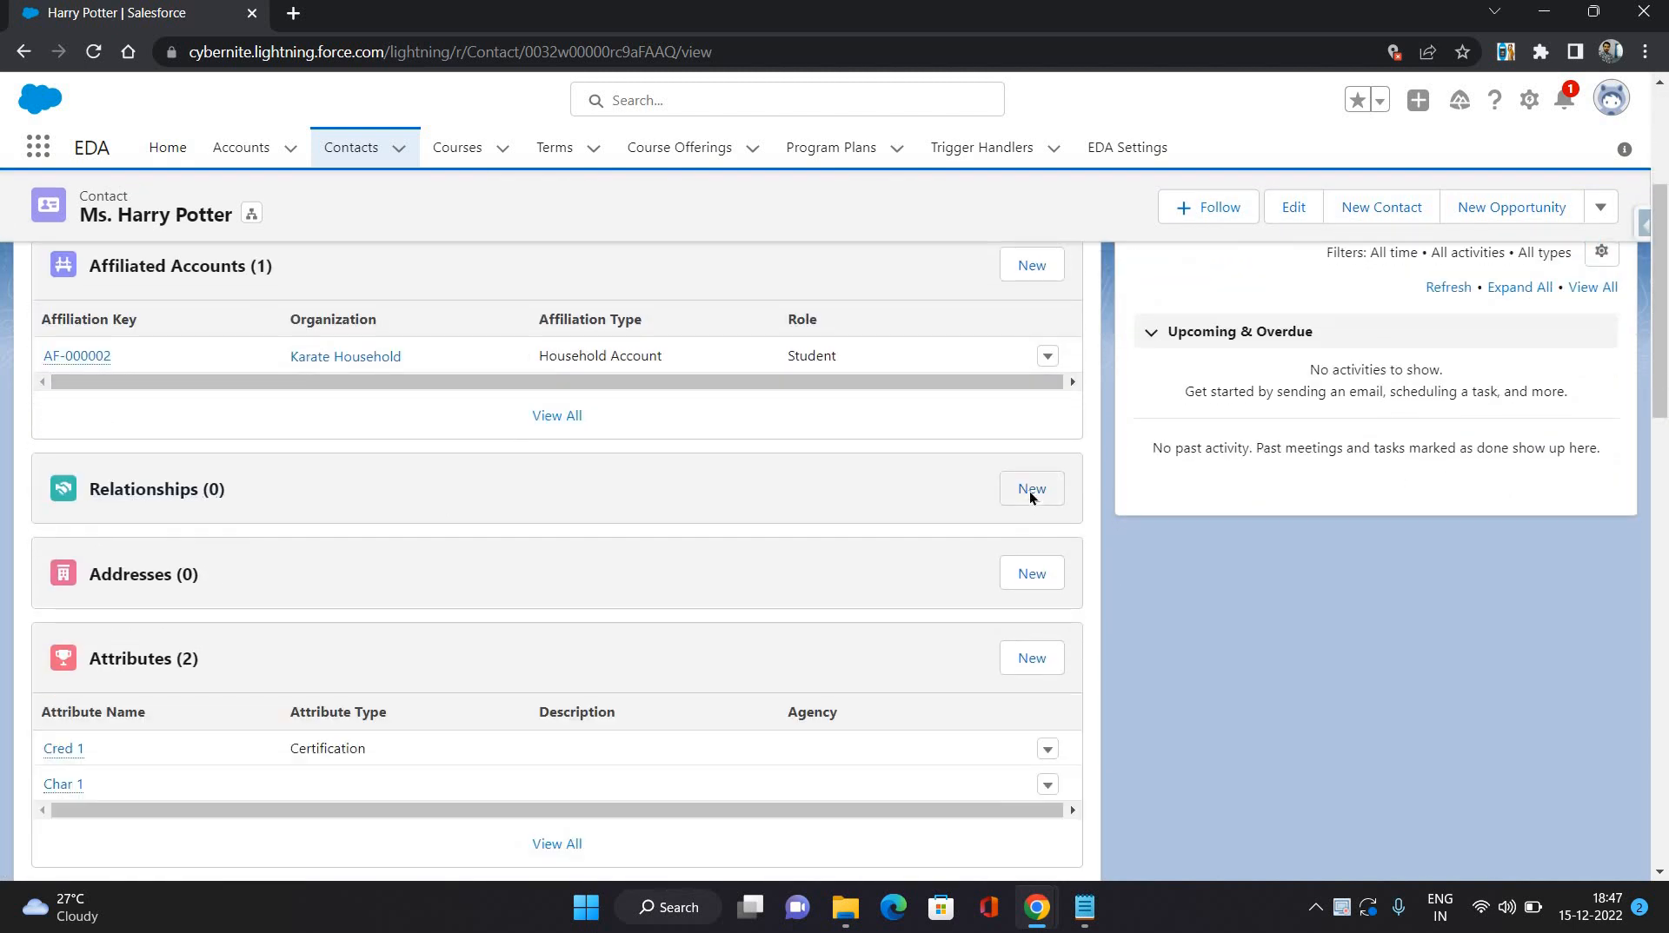
- Add a new relationship for Harry Potter: Jan Van Eck as Father, status Current, and save it
{"action": "left_click", "coordinate": [1031, 490]}
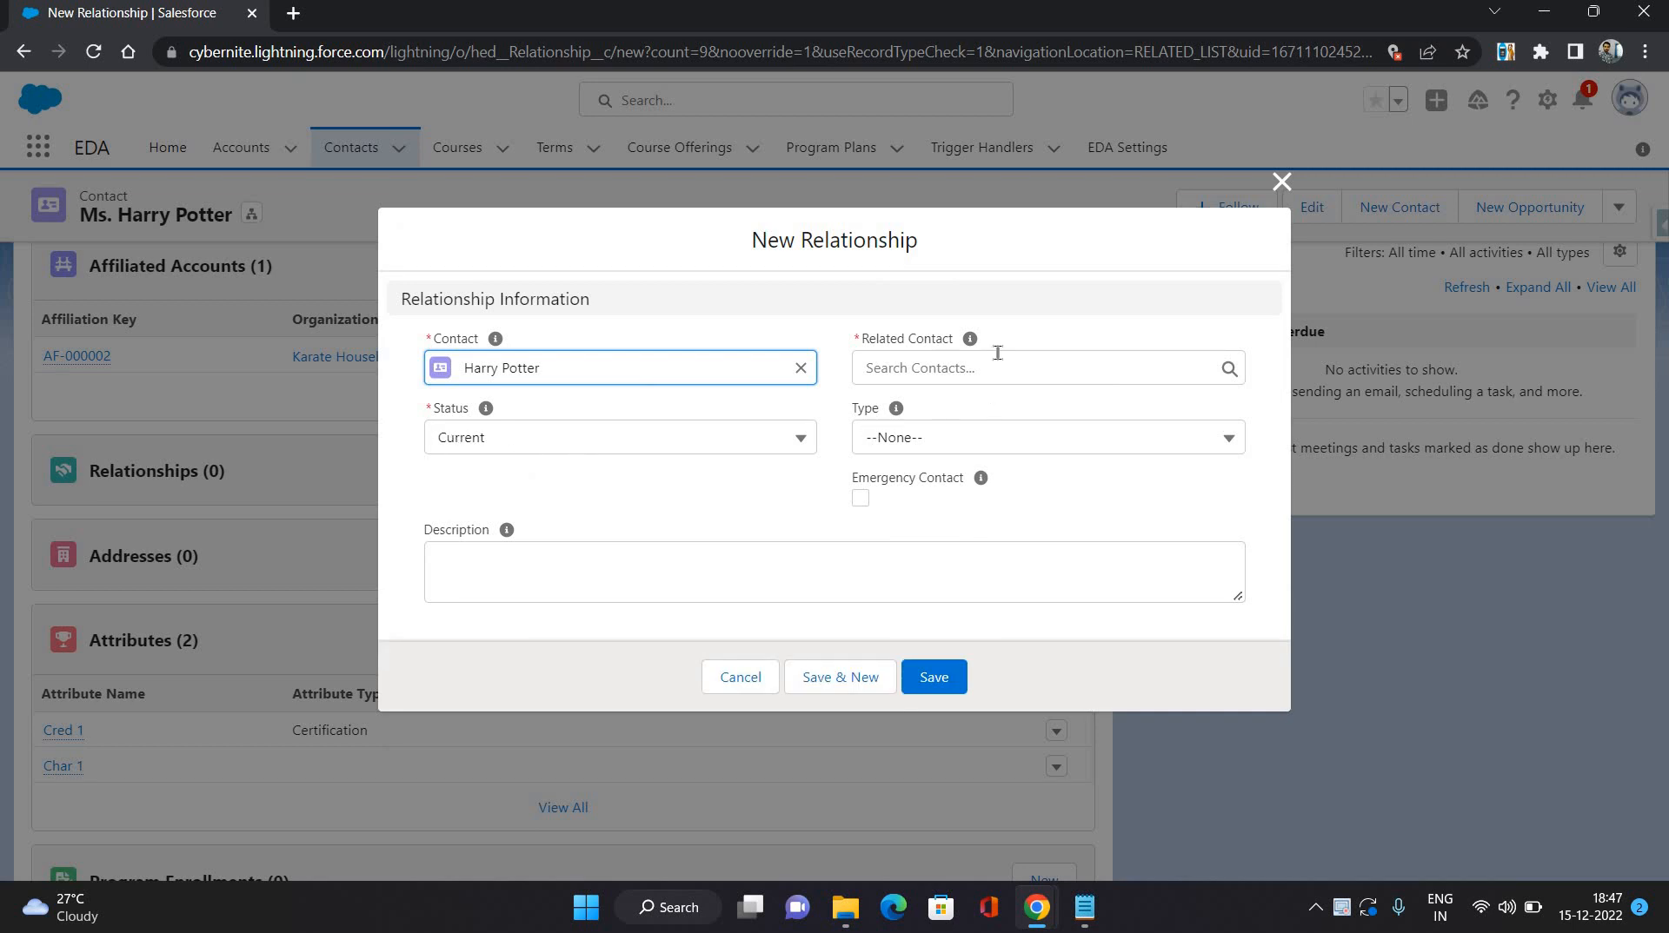
{"action": "left_click", "coordinate": [1047, 367]}
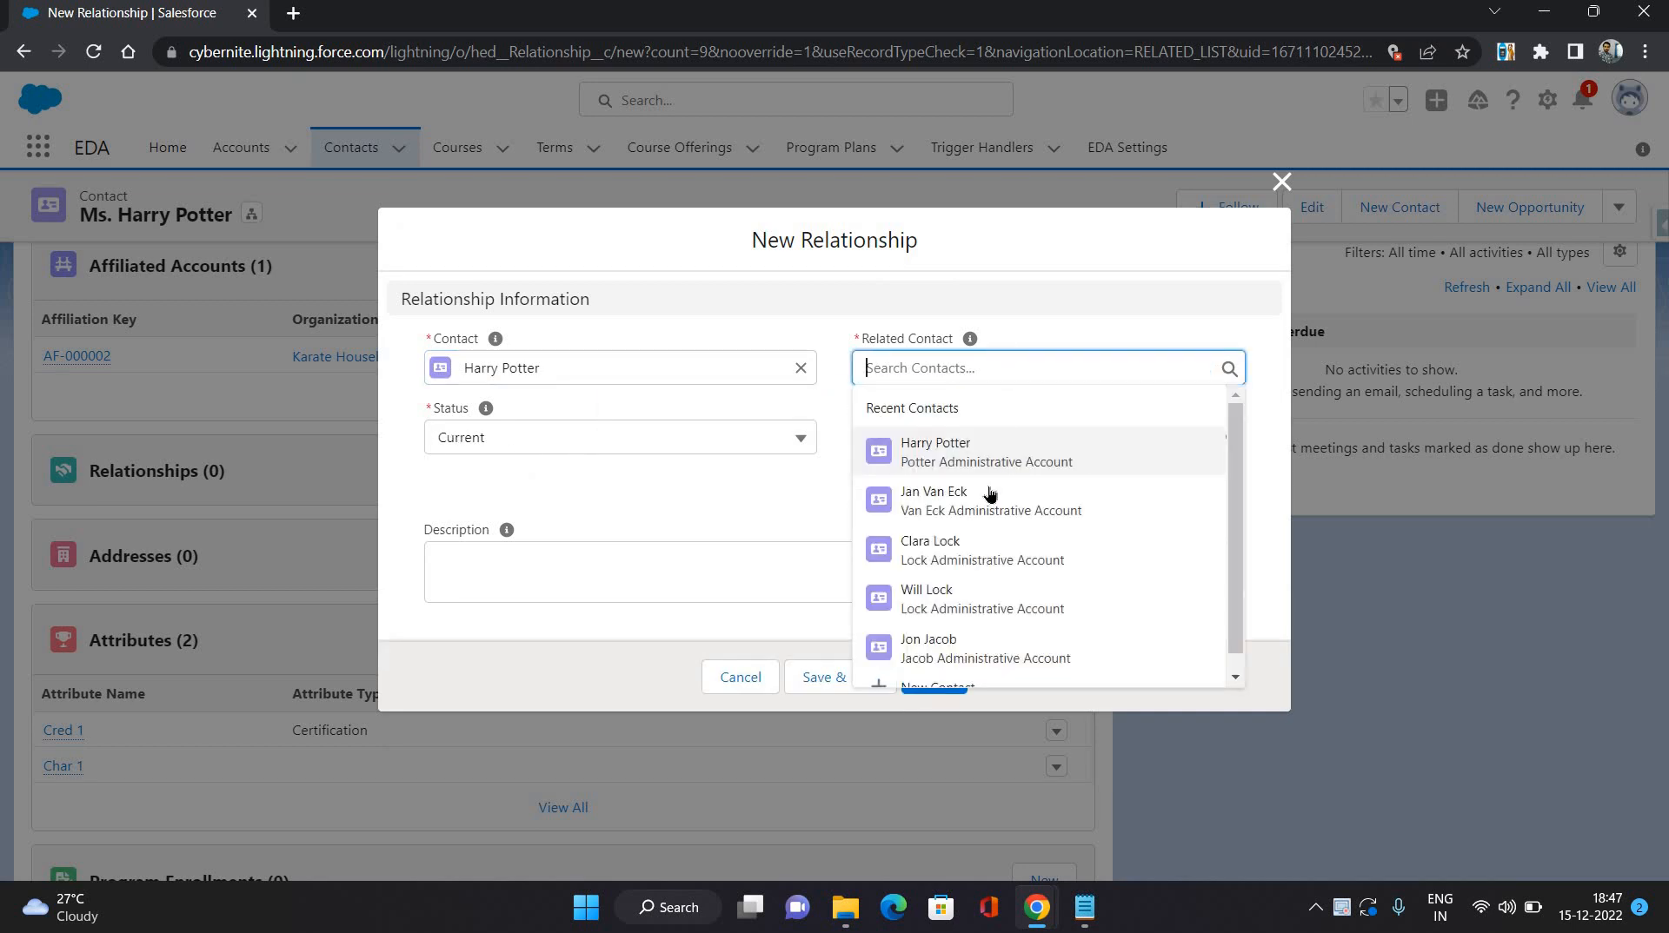
{"action": "left_click", "coordinate": [933, 500]}
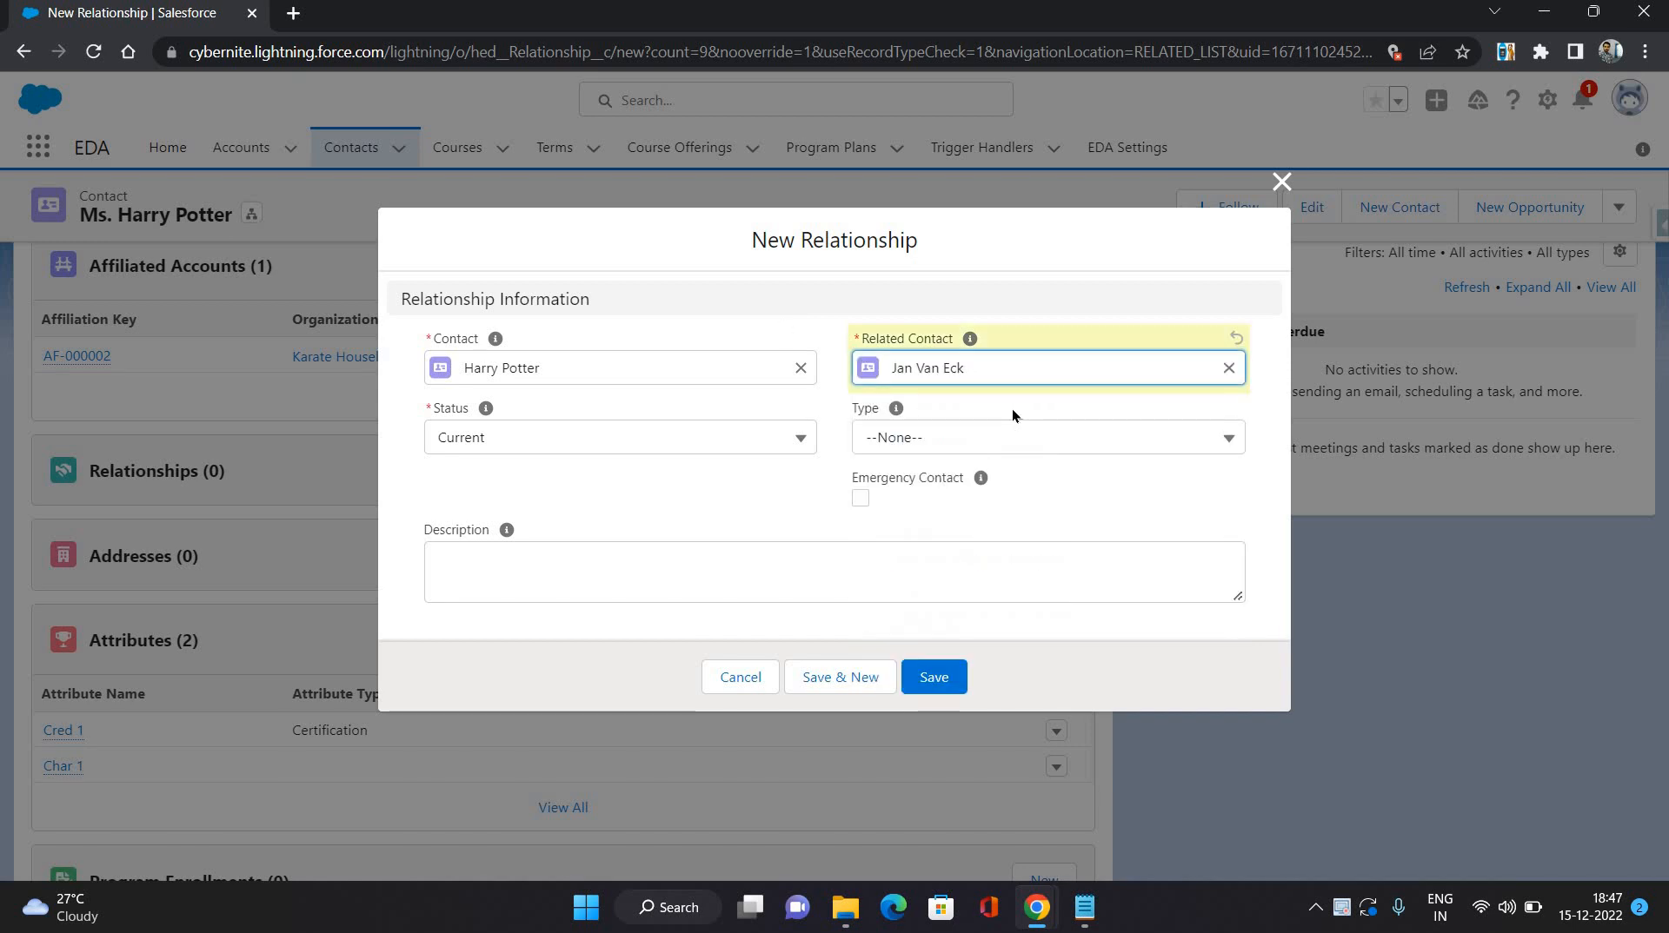
{"action": "left_click", "coordinate": [1044, 438]}
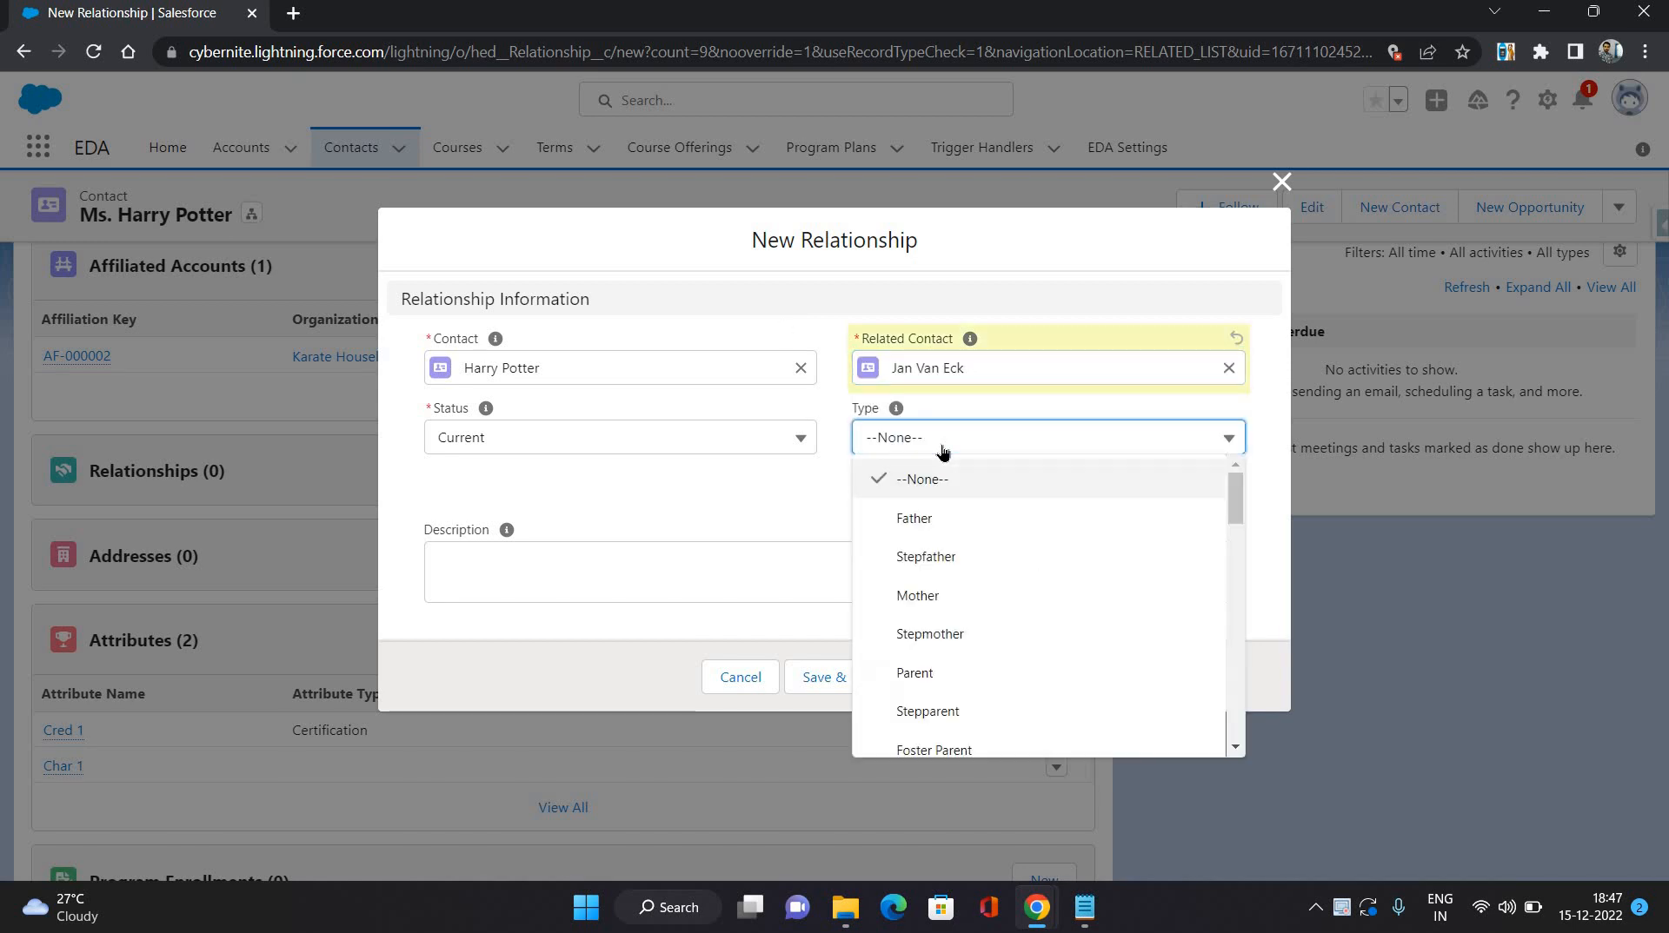
{"action": "left_click", "coordinate": [913, 518]}
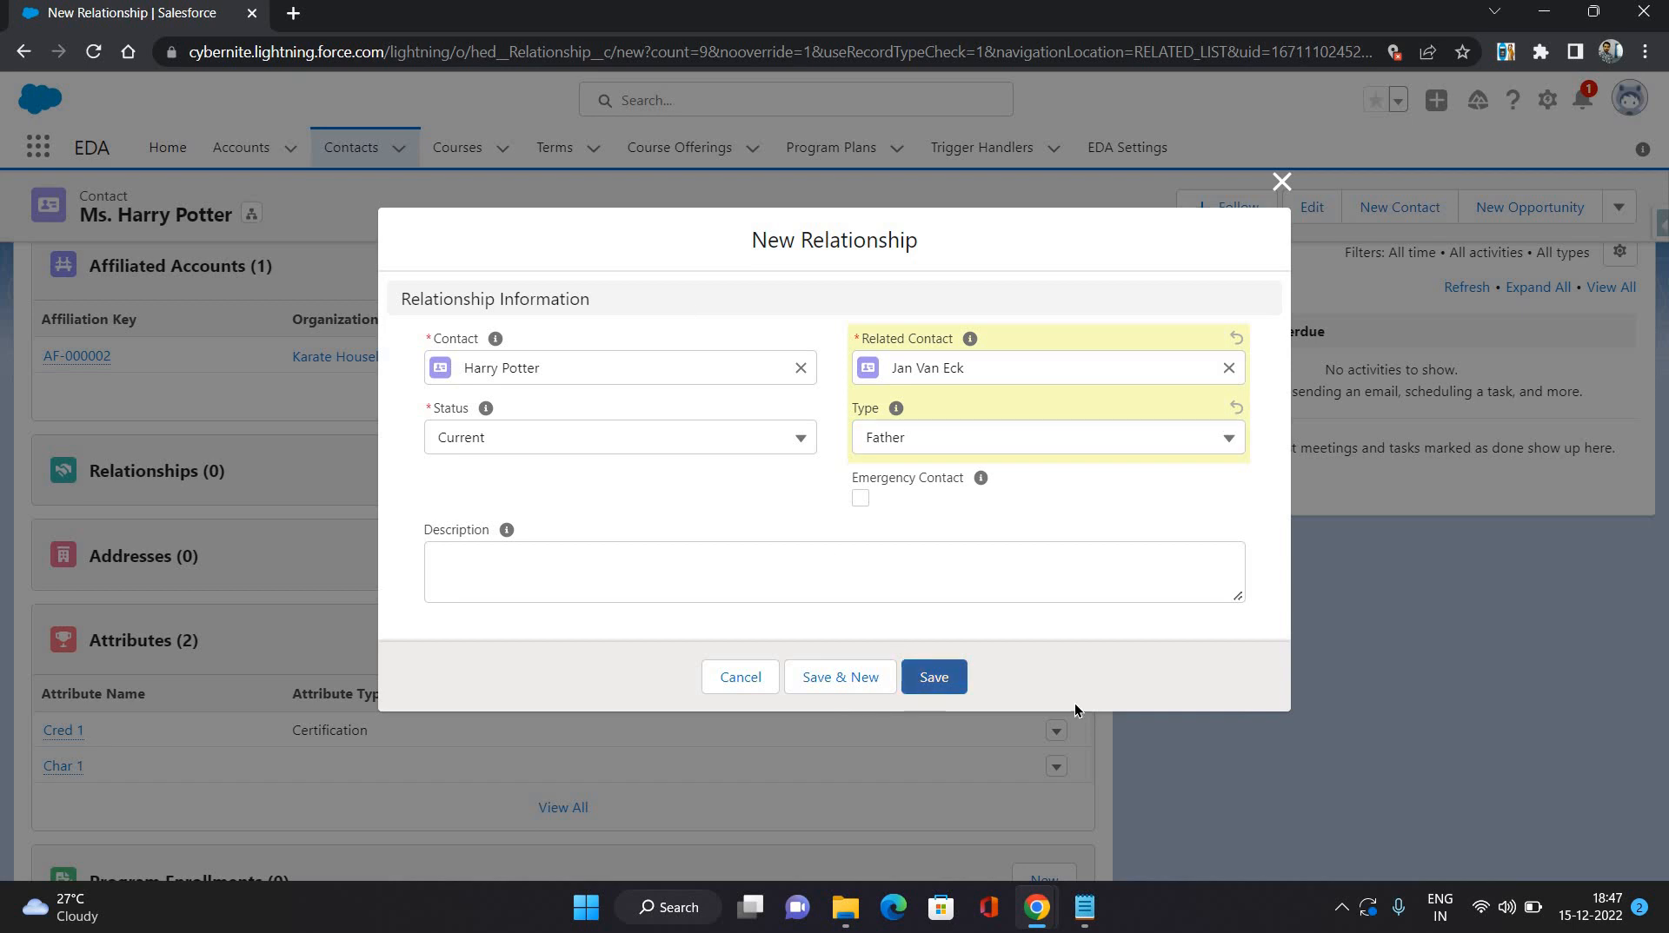
{"action": "left_click", "coordinate": [932, 676]}
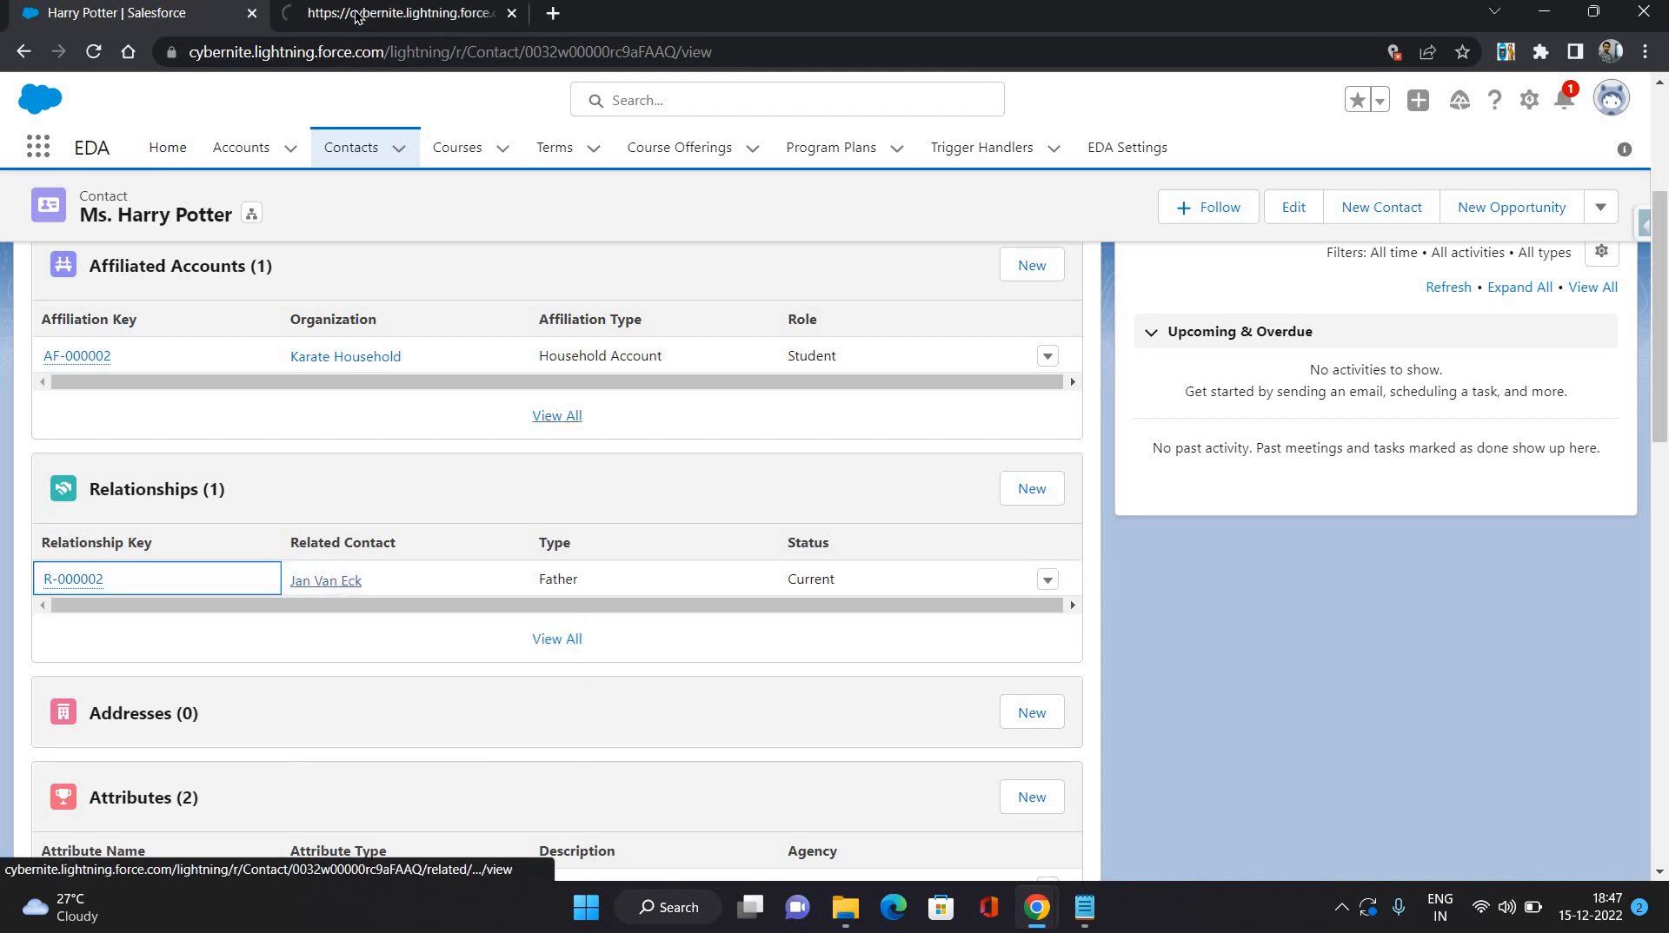
- Open Jan Van Eck's record showing the auto-created Daughter relationship to Harry Potter
{"action": "left_click", "coordinate": [325, 581]}
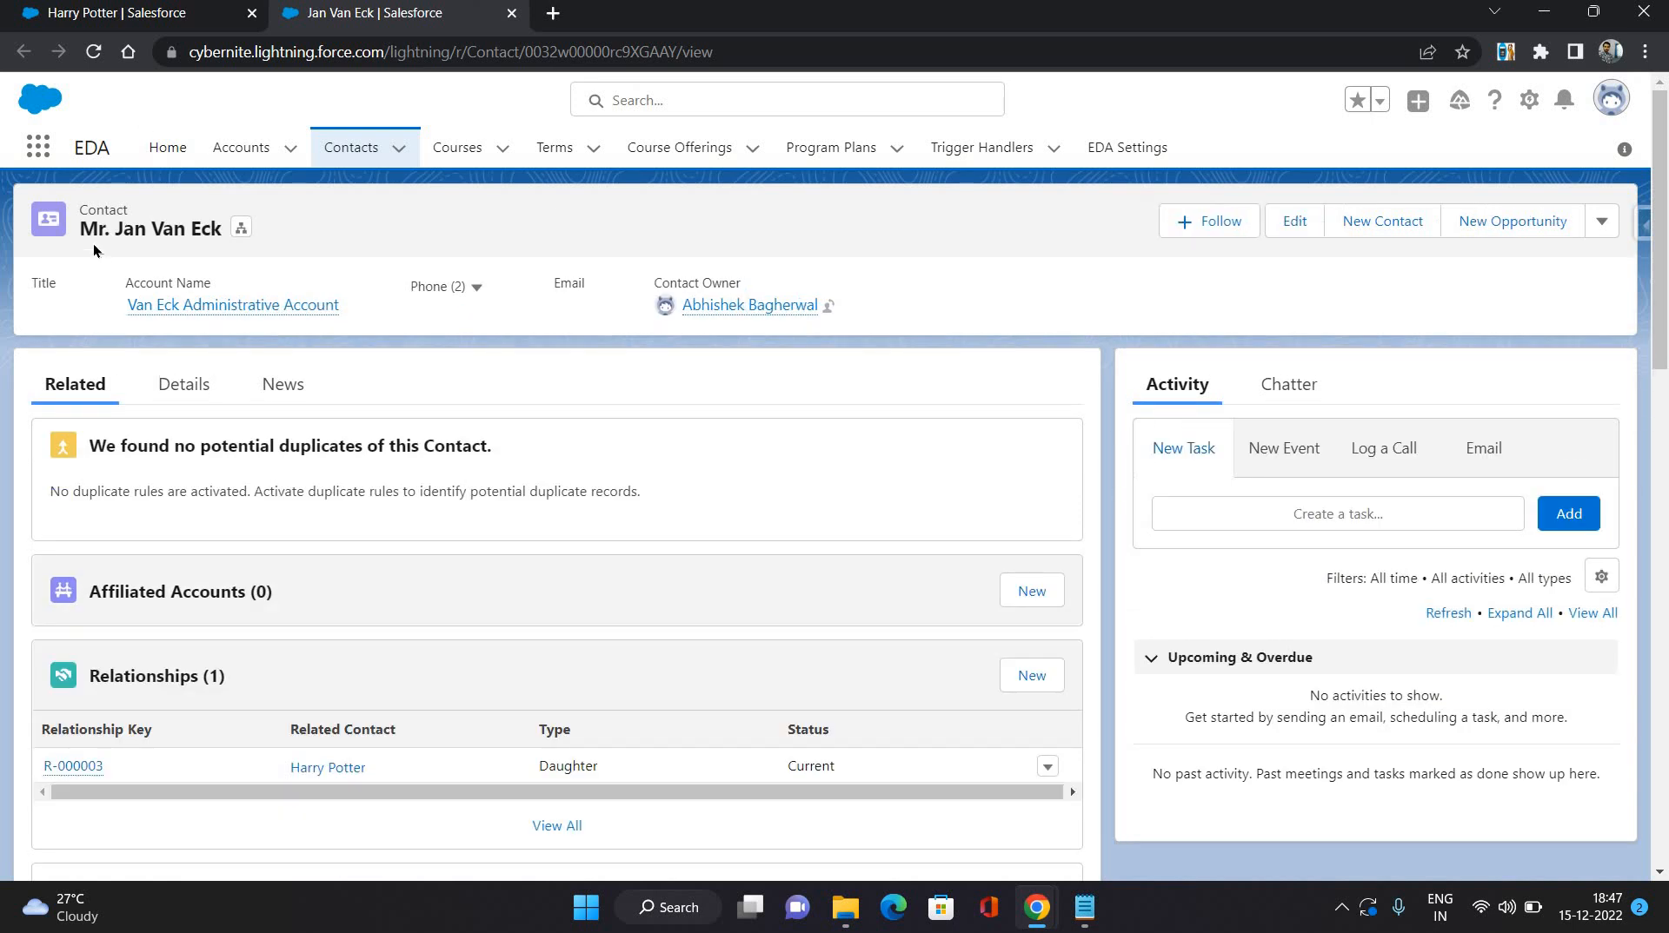
{"action": "scroll", "scroll_direction": "down", "scroll_amount": 3}
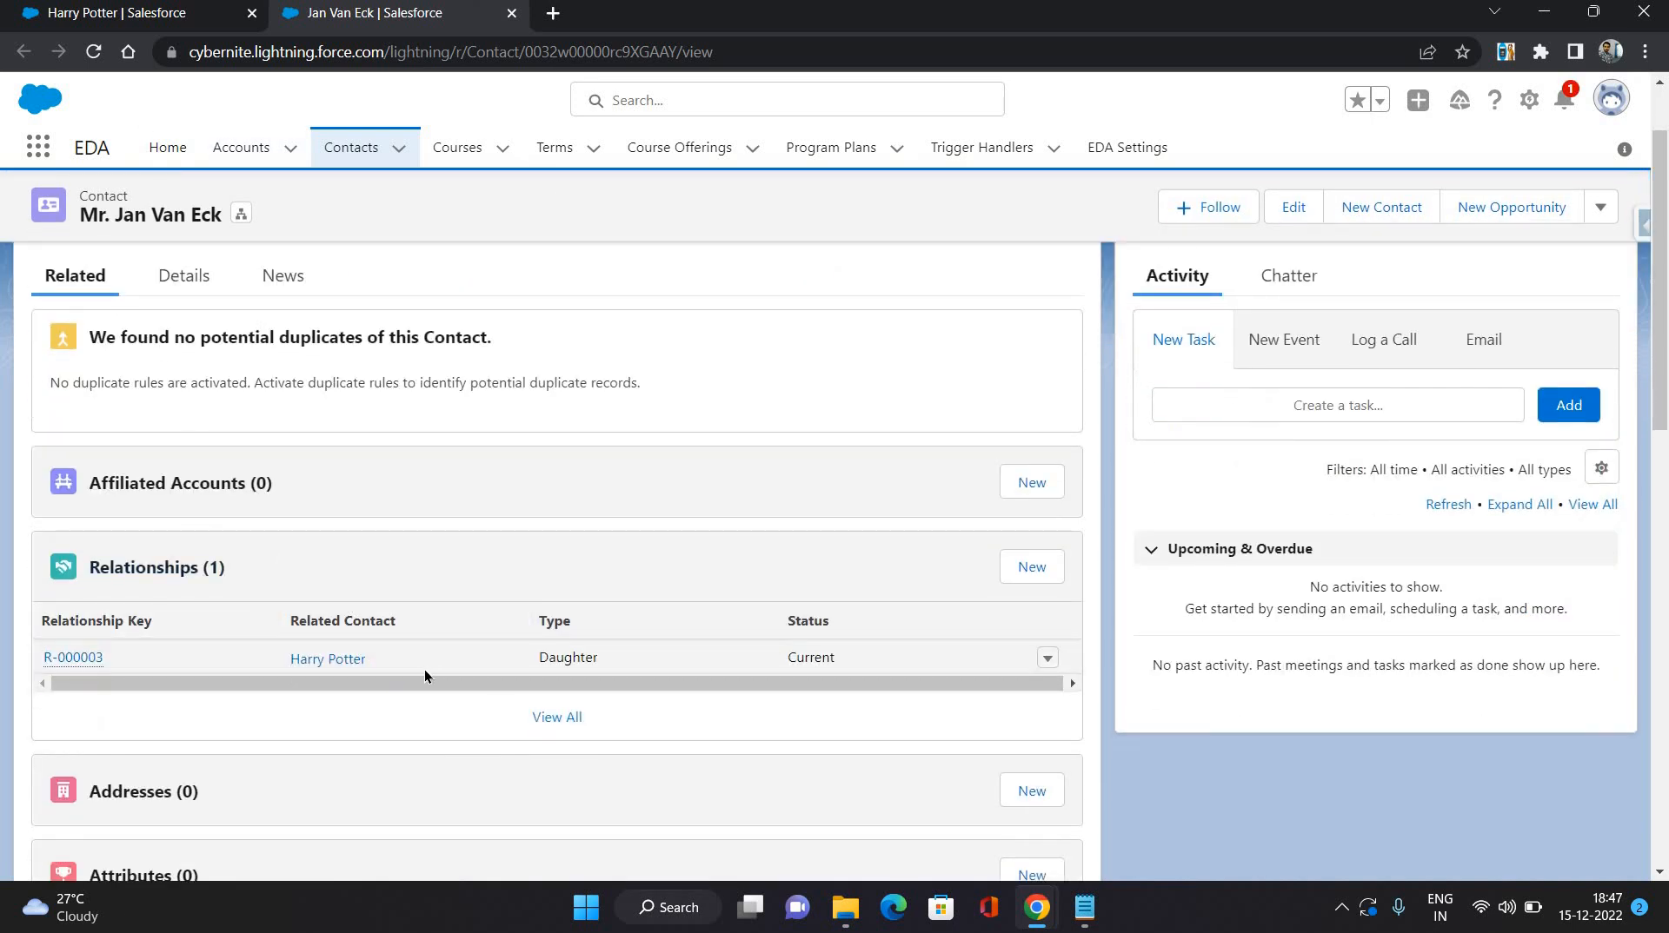
{"action": "mouse_move", "coordinate": [174, 127]}
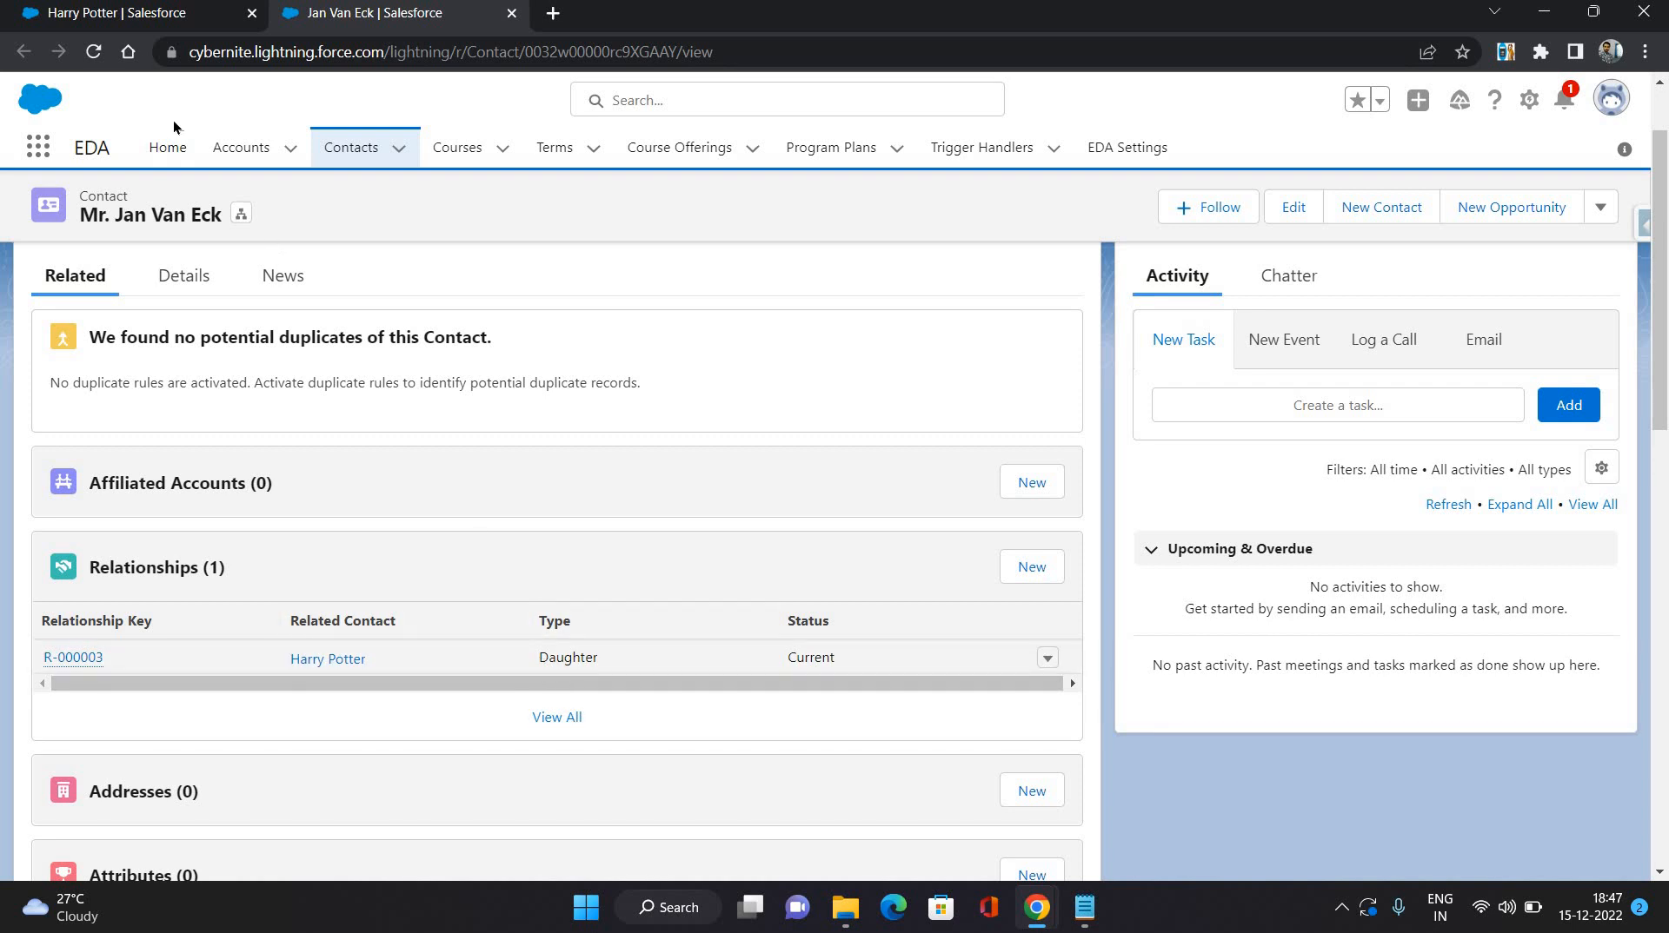
- Return to Harry Potter's record, check her Details, then review her Related lists including Relationships
{"action": "left_click", "coordinate": [329, 659]}
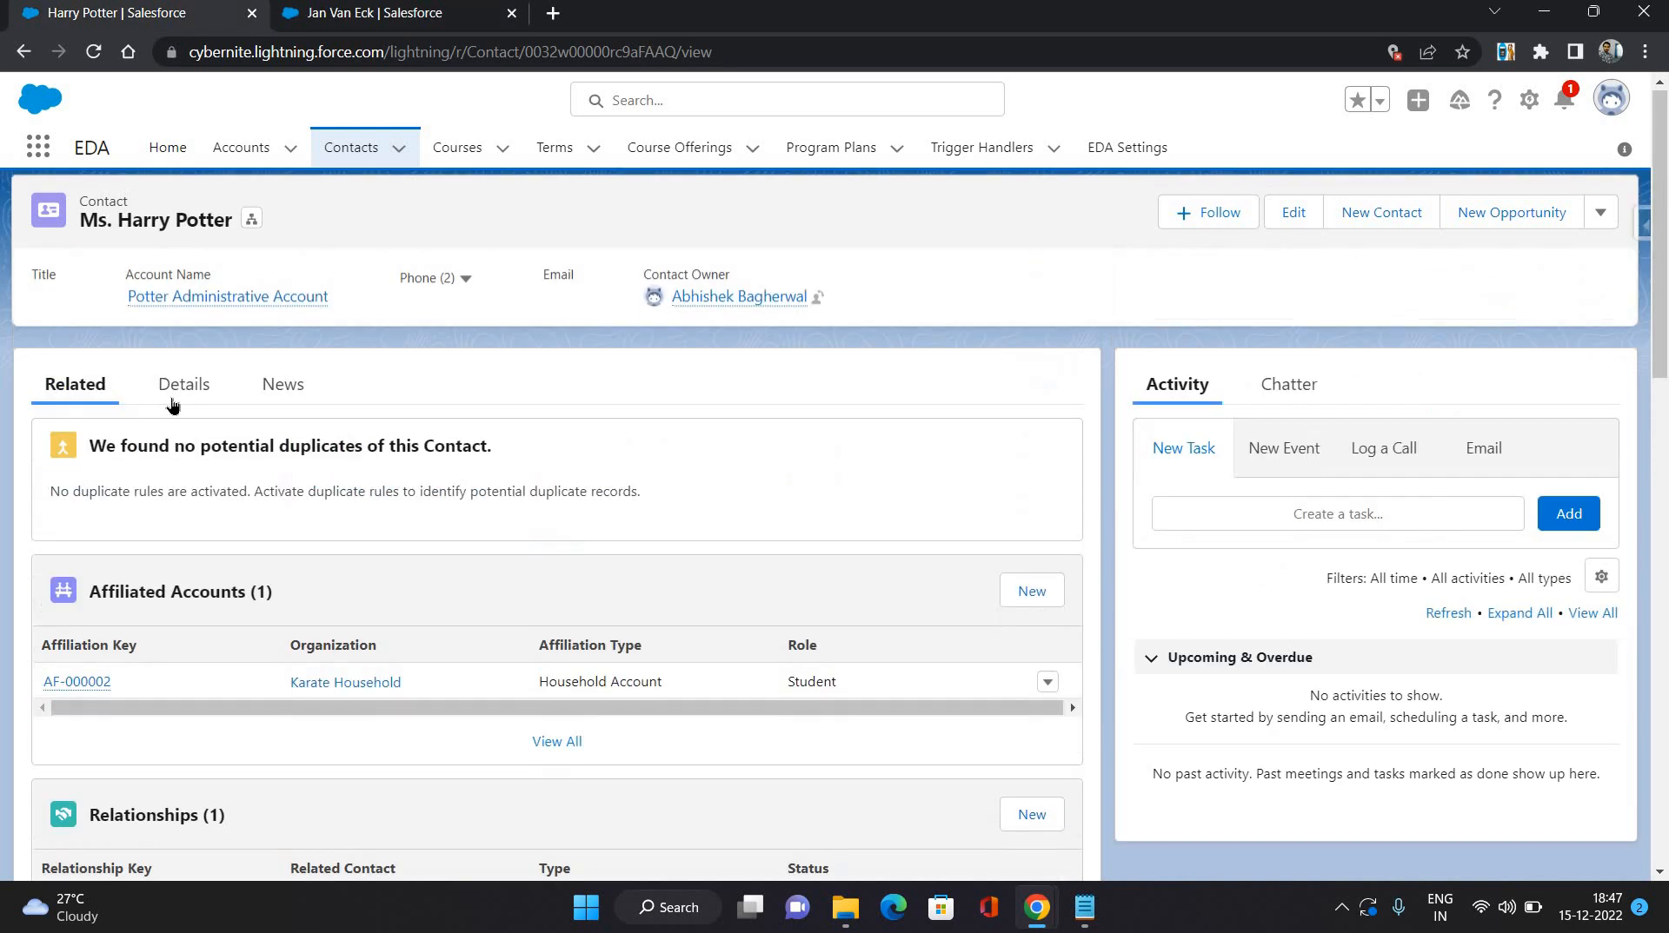
{"action": "left_click", "coordinate": [183, 384]}
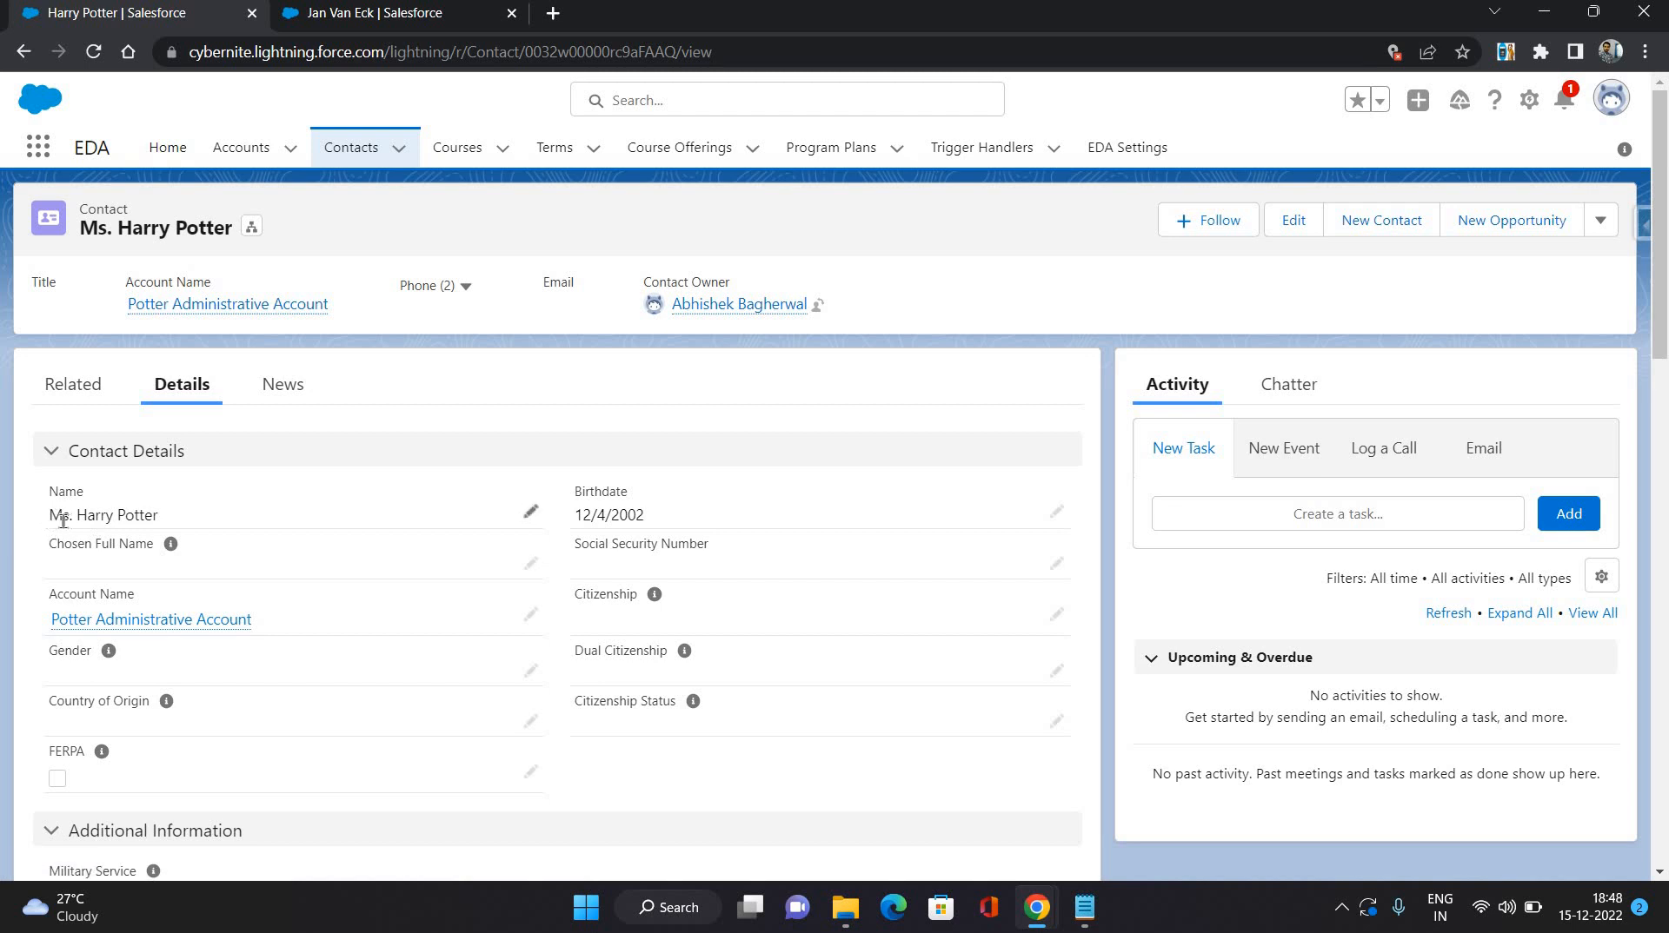
{"action": "mouse_move", "coordinate": [438, 394]}
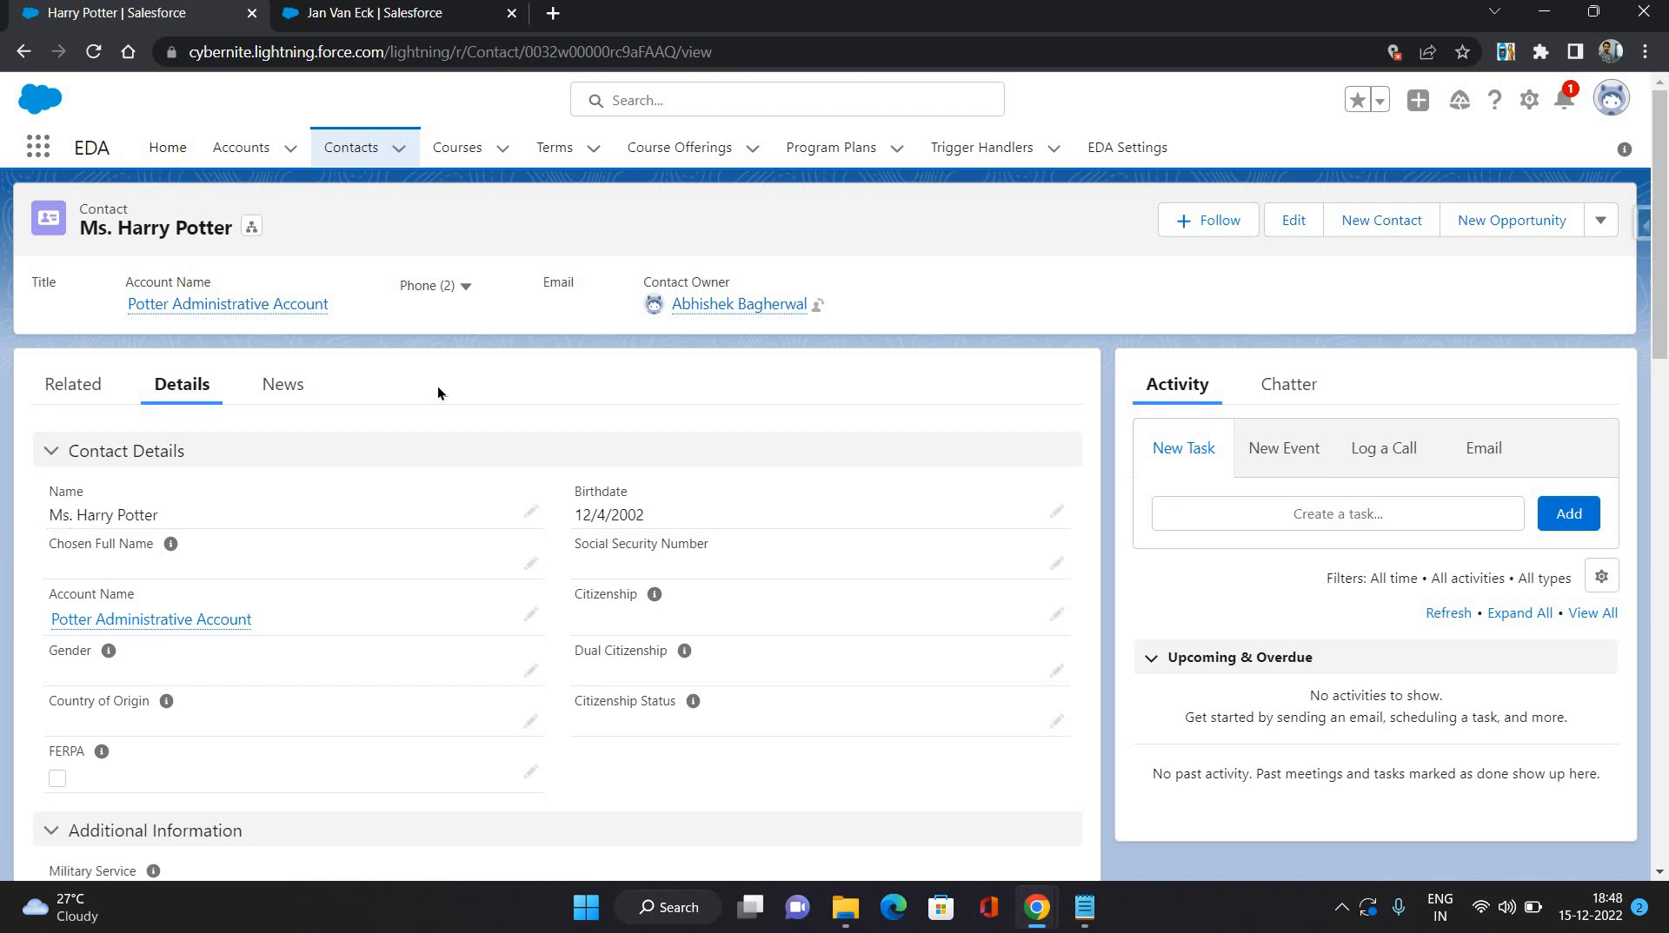
{"action": "left_click", "coordinate": [73, 385]}
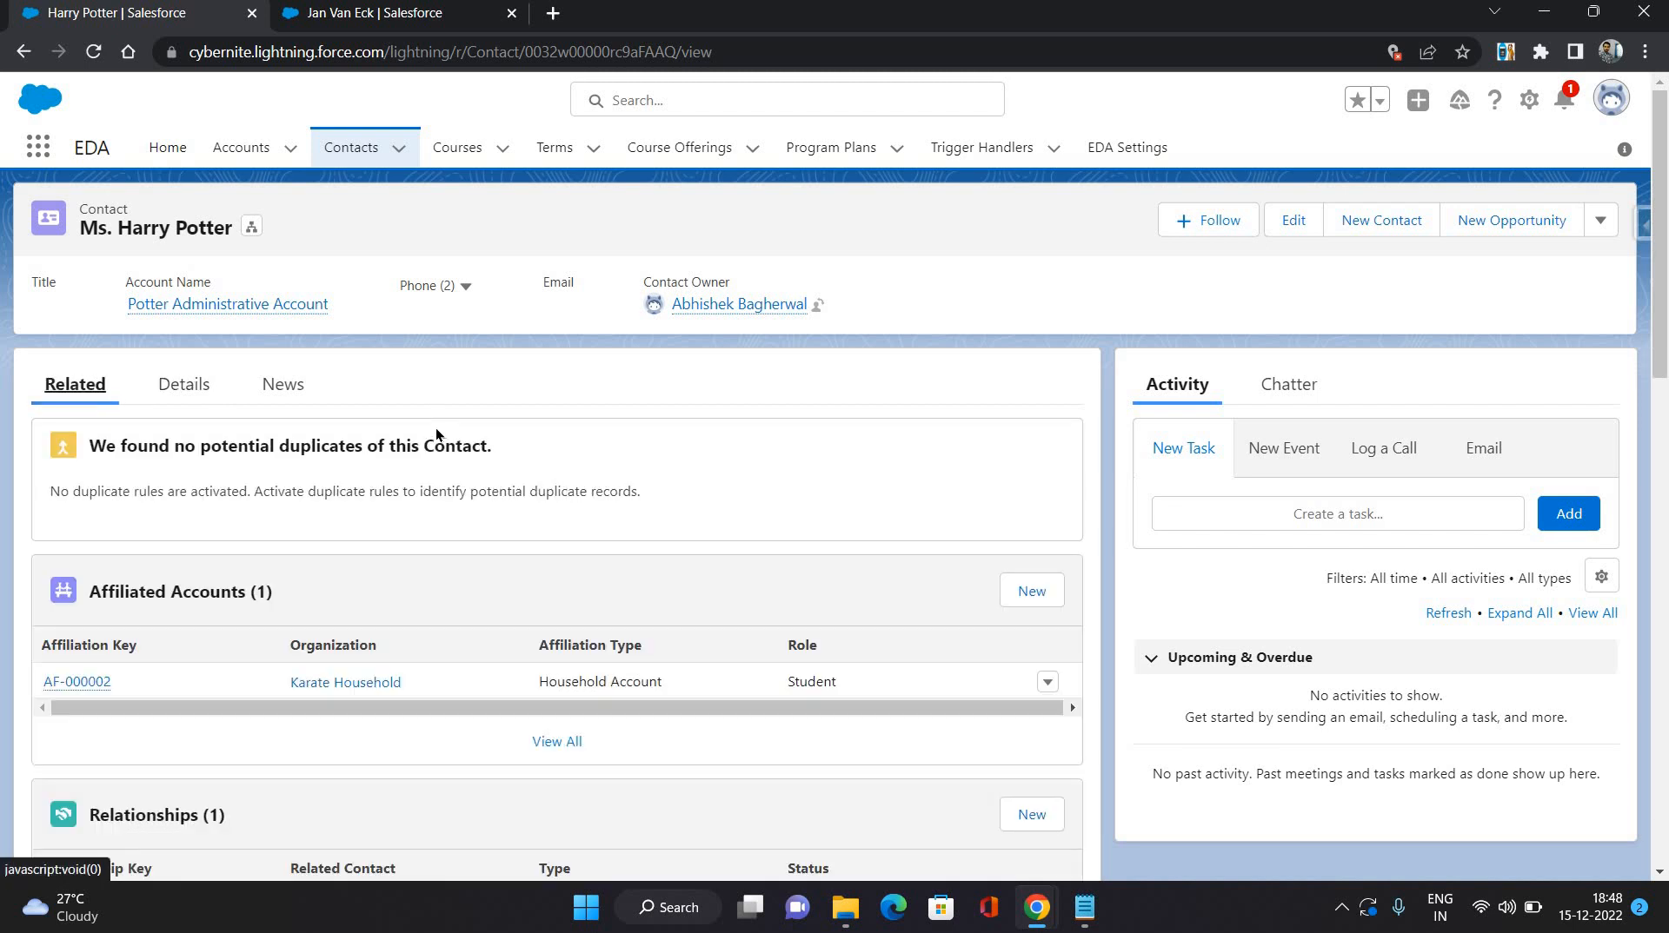
{"action": "scroll", "scroll_direction": "down", "scroll_amount": 3}
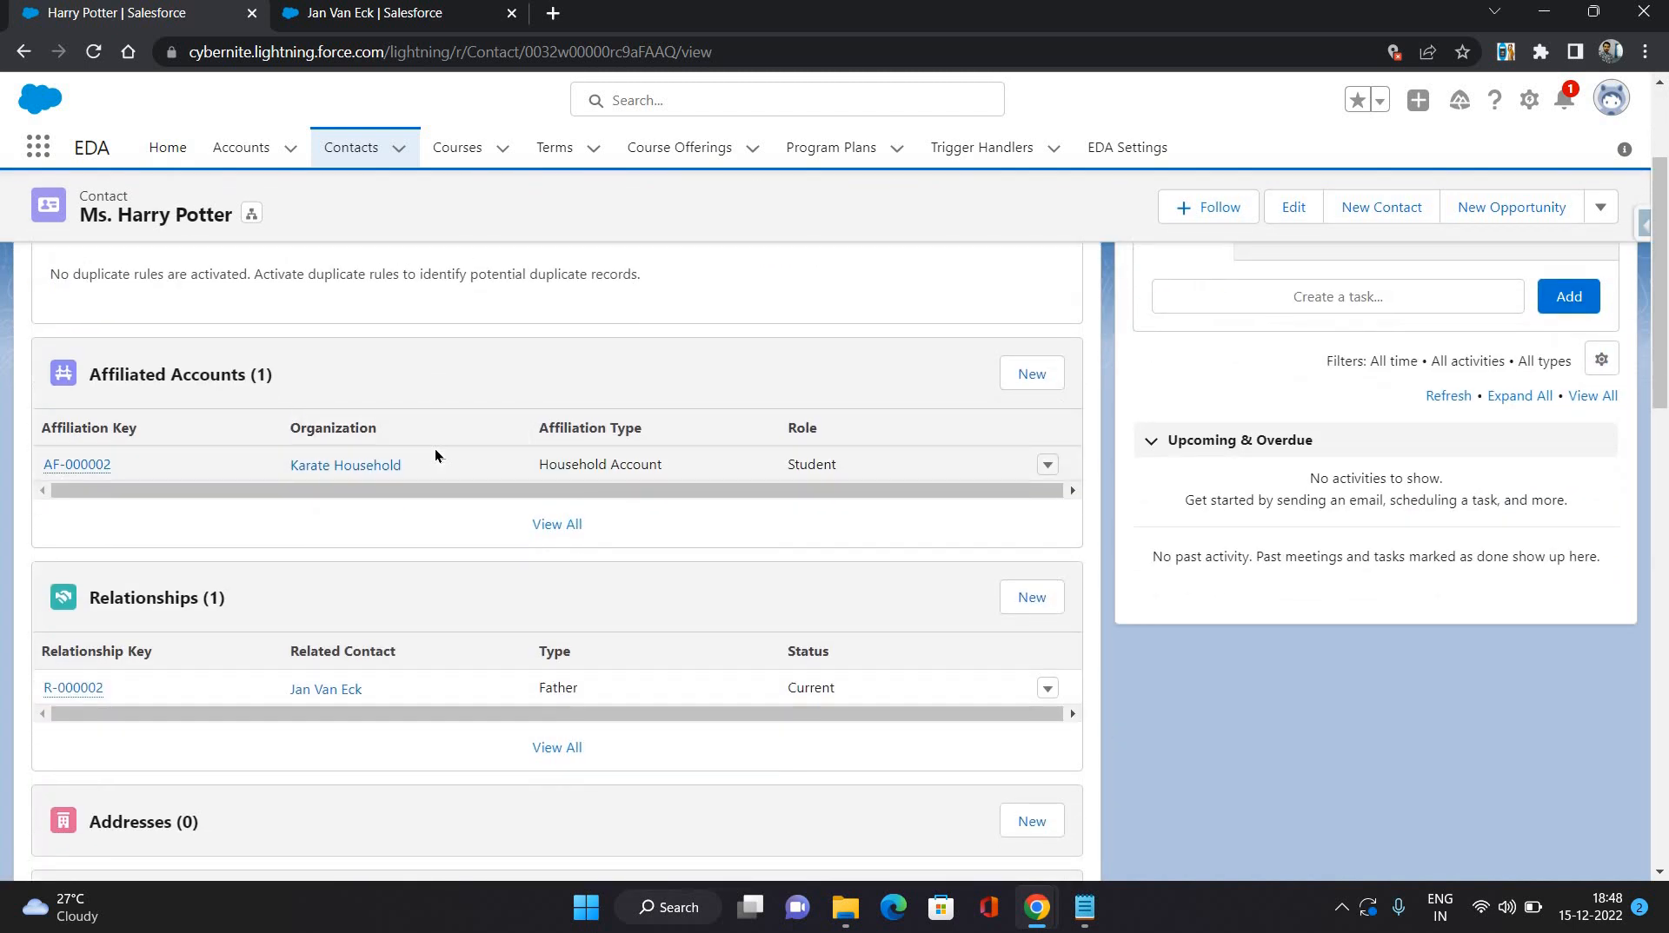
{"action": "scroll", "scroll_direction": "down", "scroll_amount": 3}
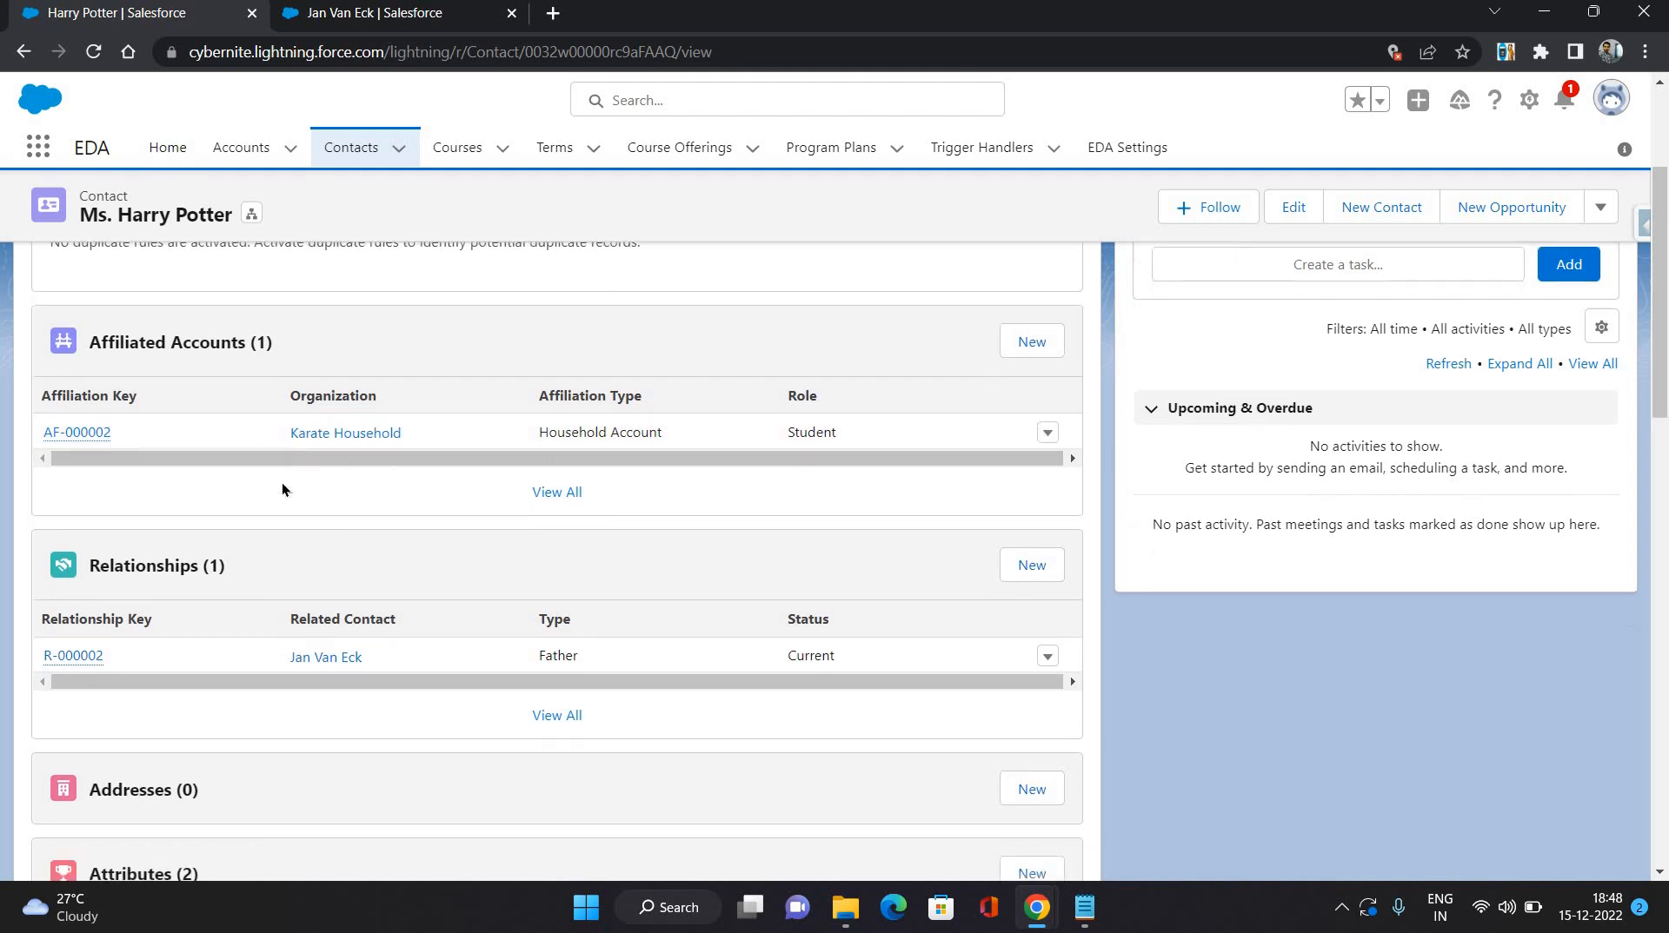
{"action": "scroll", "scroll_direction": "down", "scroll_amount": 3}
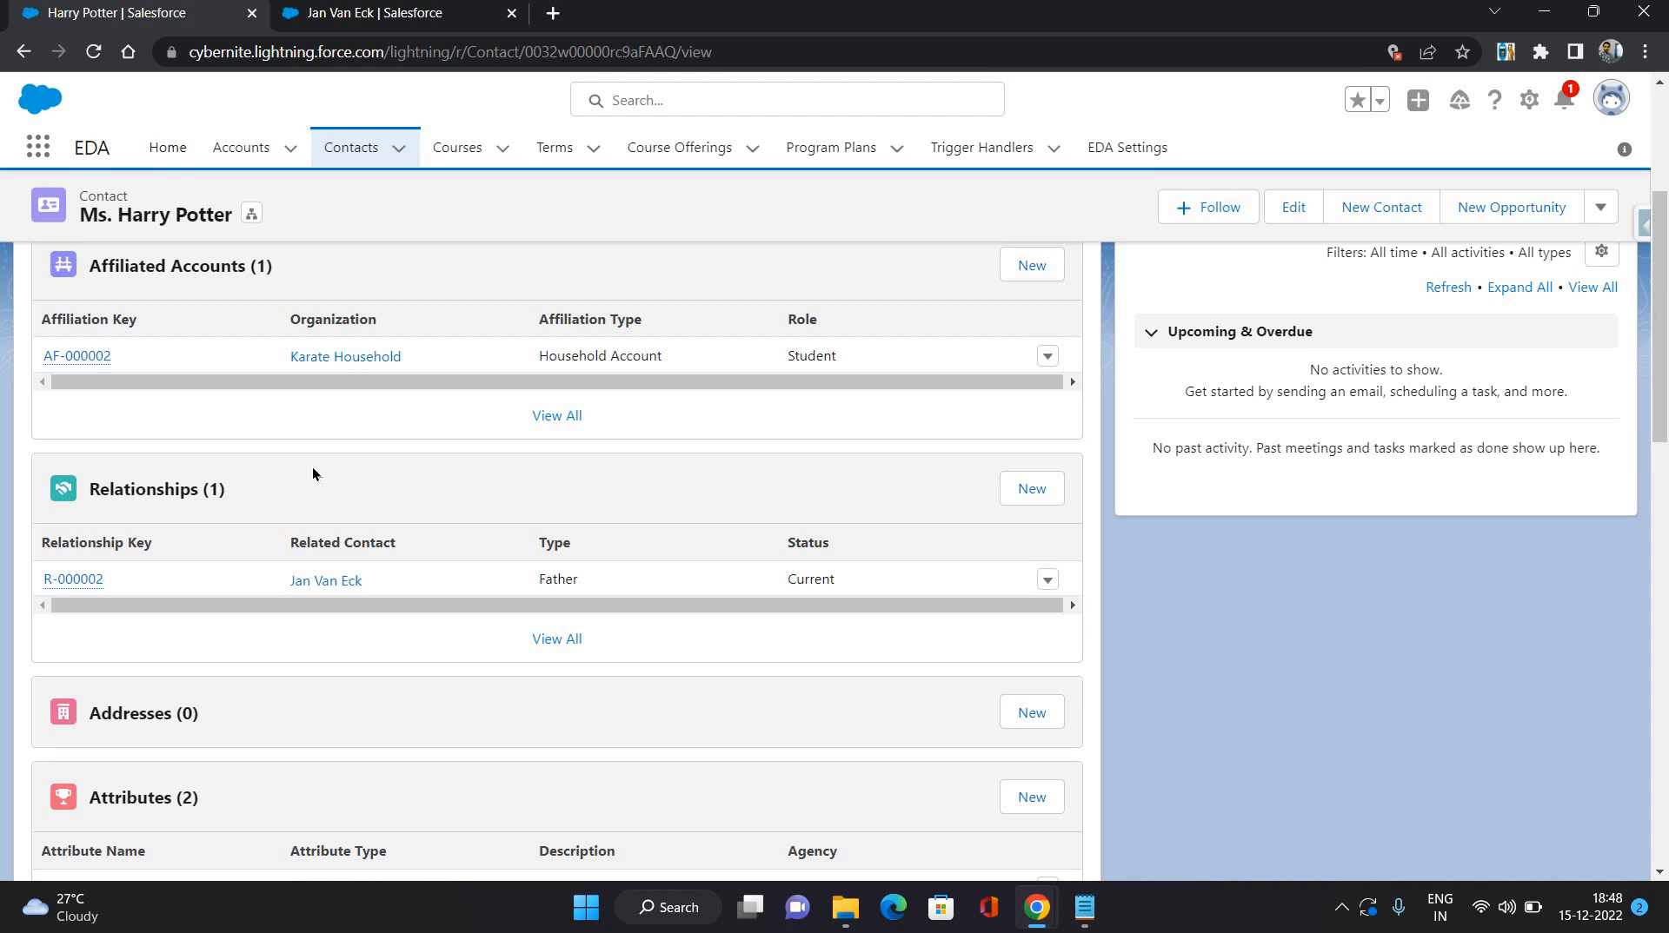
{"action": "mouse_move", "coordinate": [199, 495]}
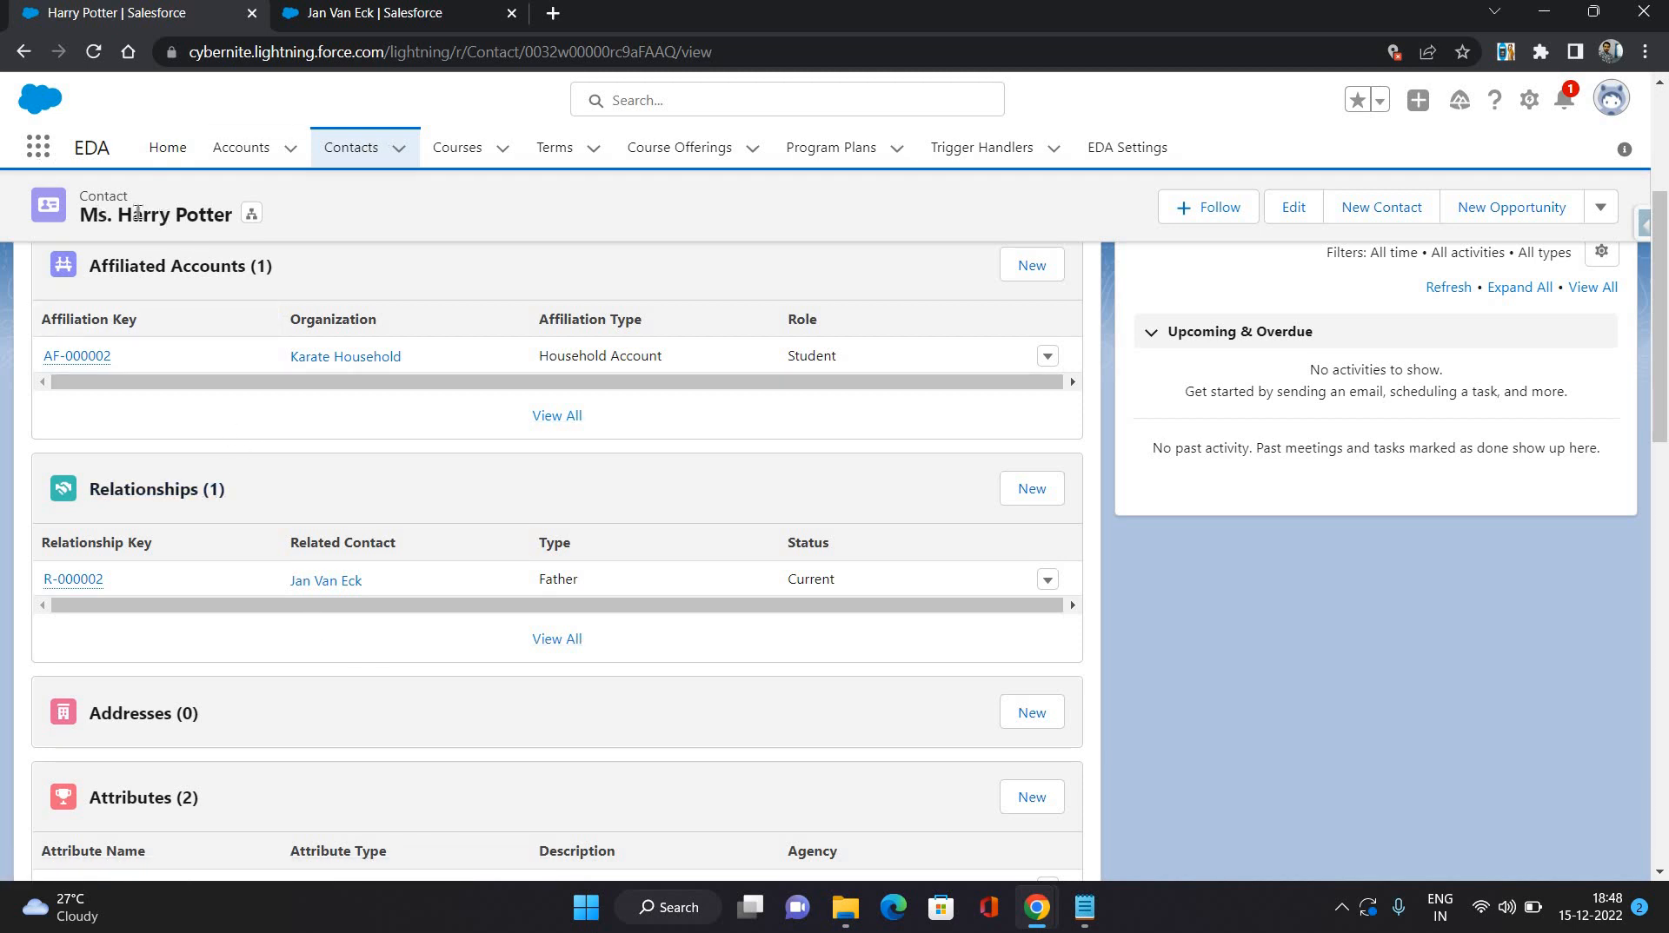
{"action": "mouse_move", "coordinate": [511, 603]}
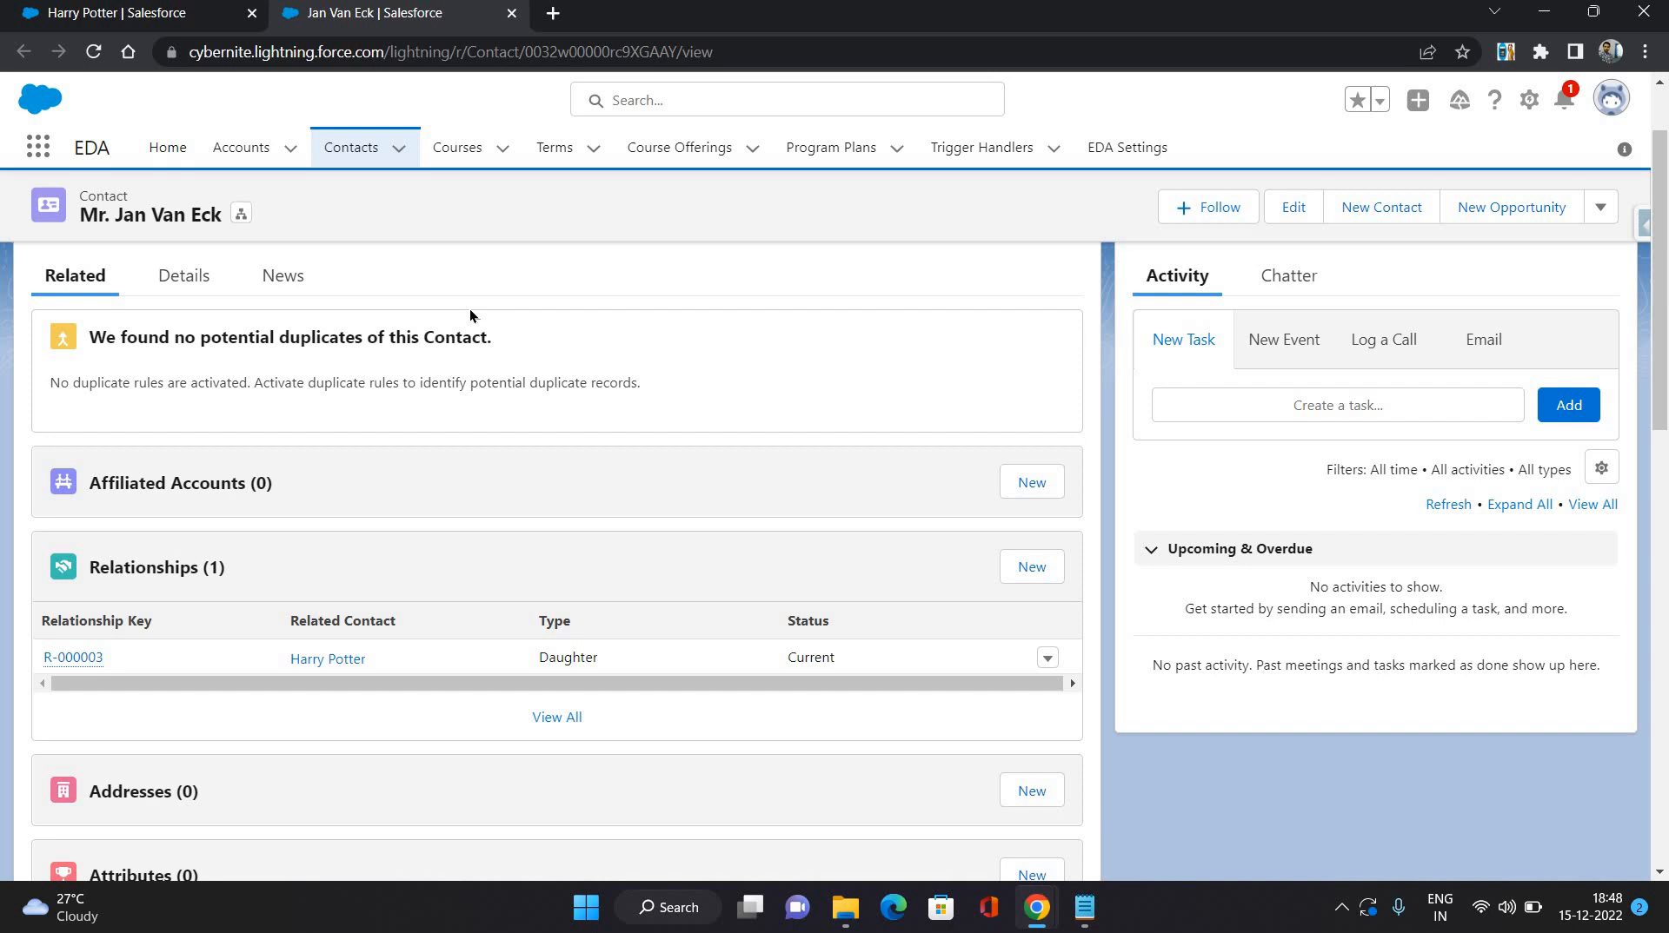
{"action": "mouse_move", "coordinate": [305, 558]}
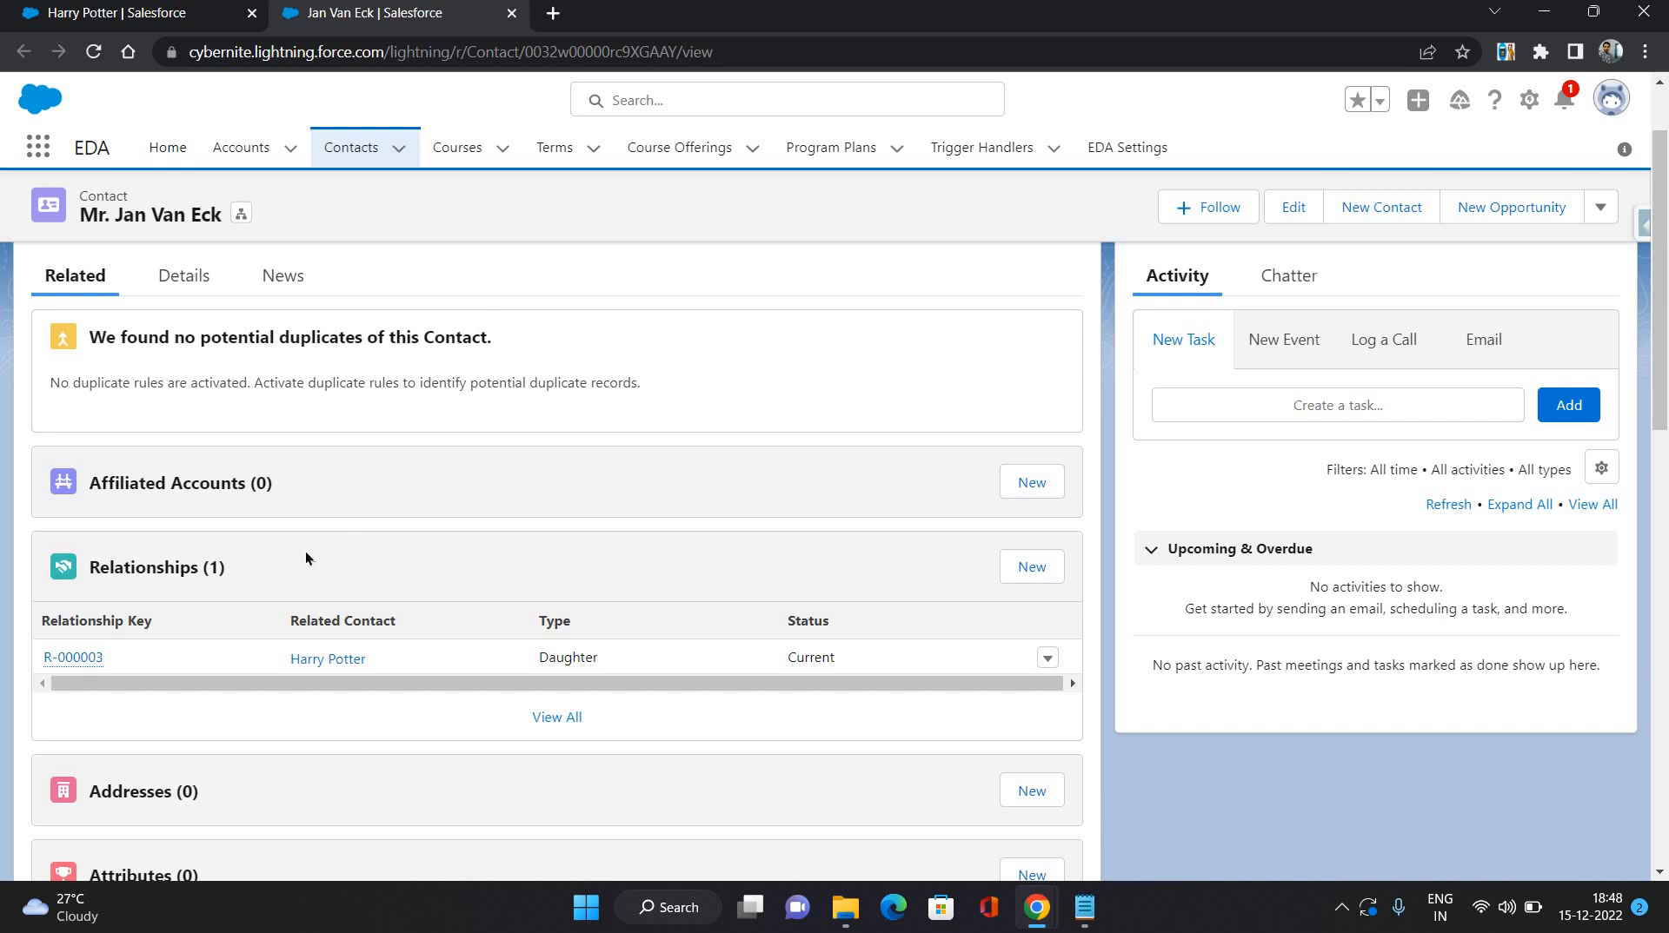
{"action": "mouse_move", "coordinate": [35, 273]}
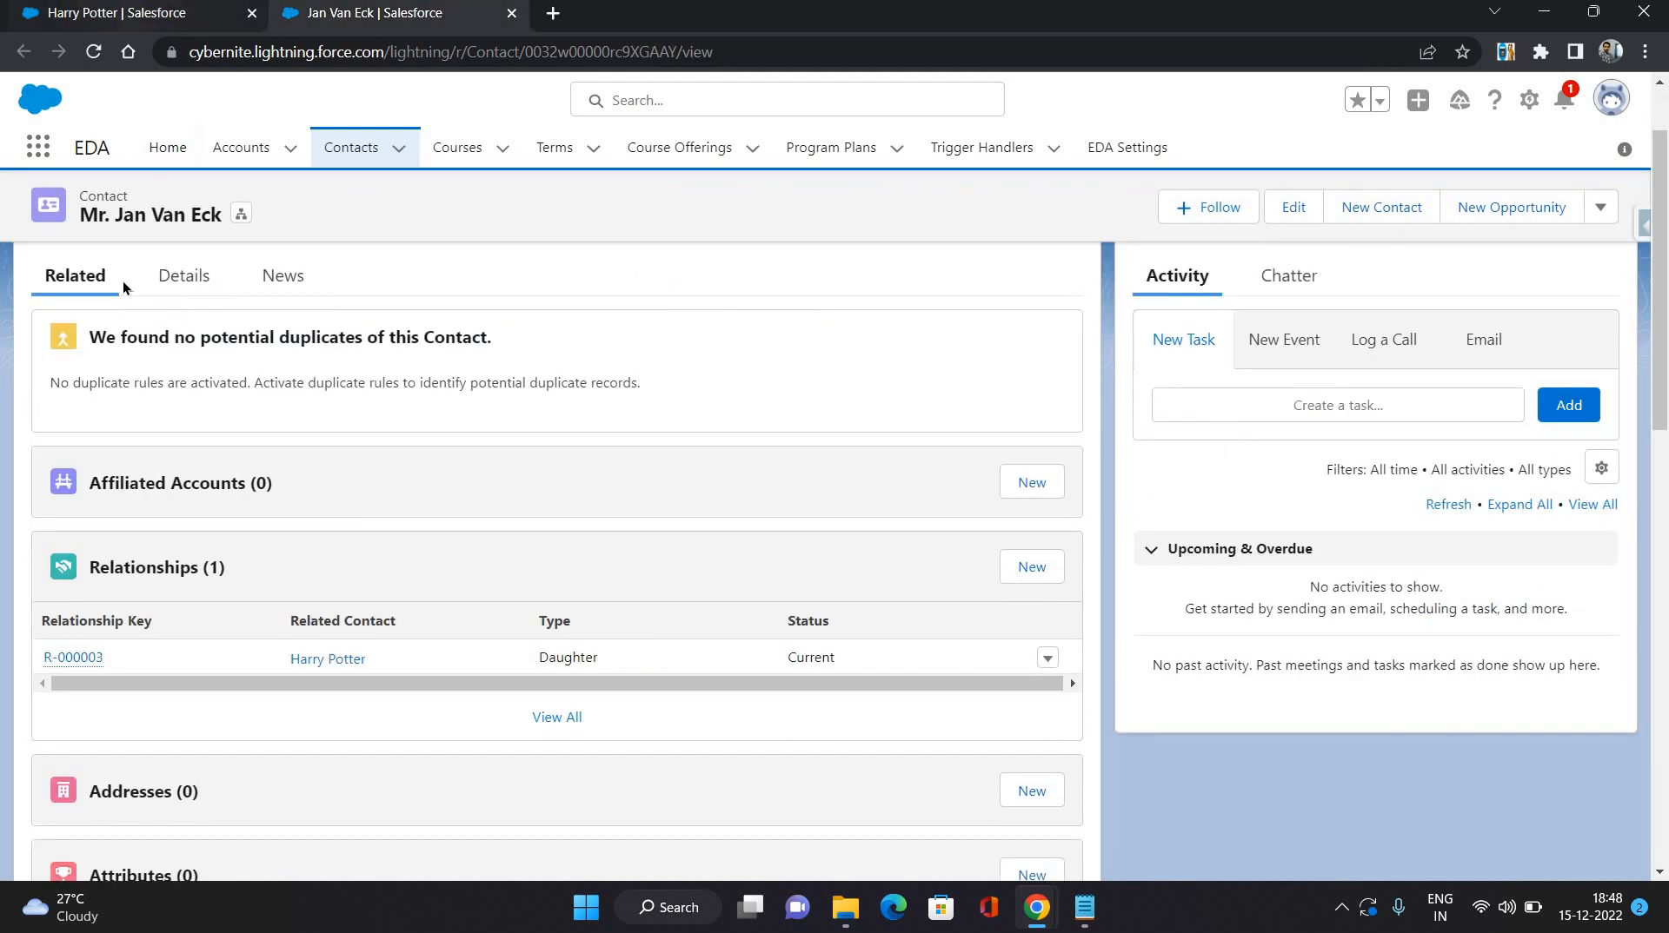
- Revisit Harry Potter's Relationships list showing Jan Van Eck as Father
{"action": "left_click", "coordinate": [329, 659]}
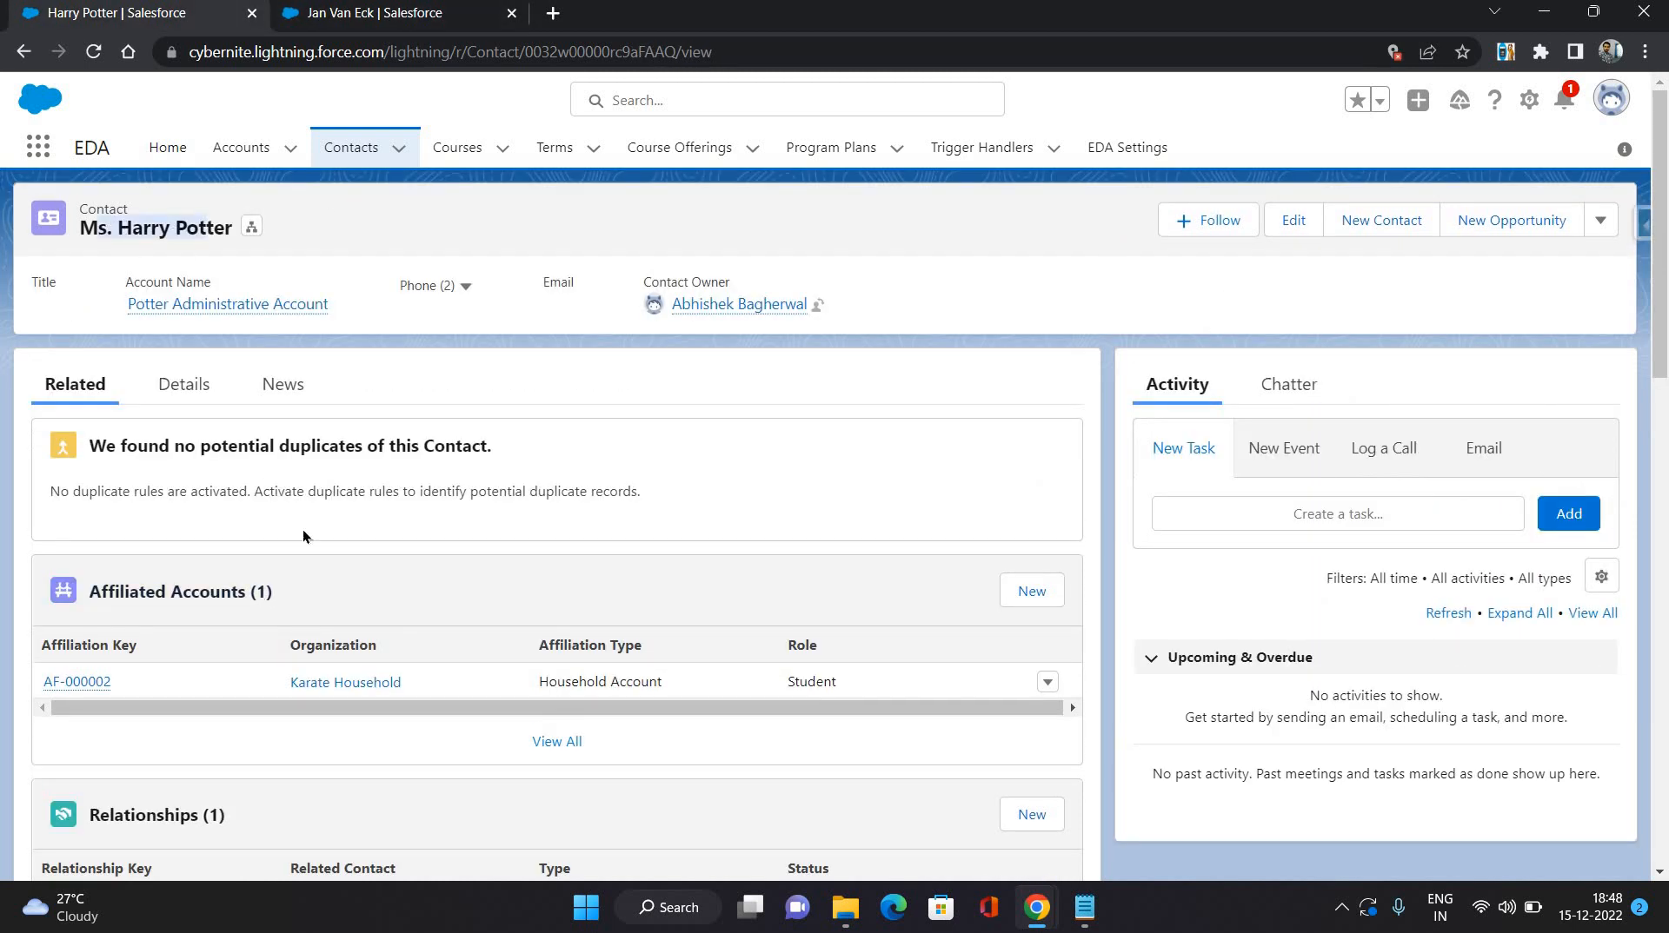
{"action": "scroll", "scroll_direction": "down", "scroll_amount": 3}
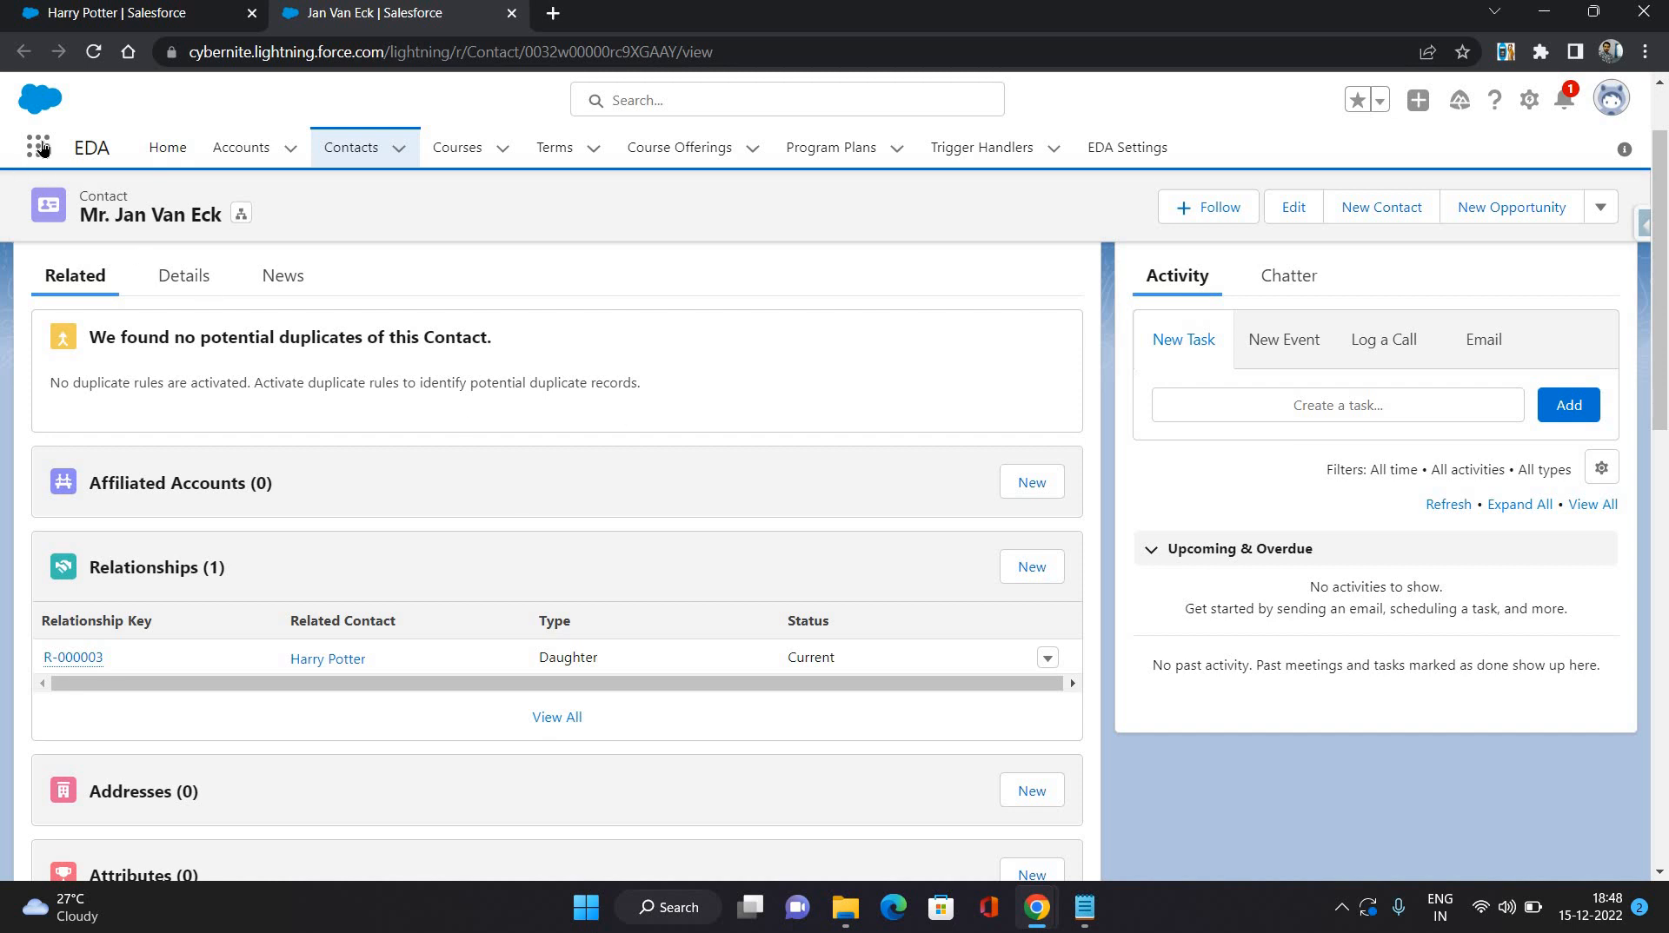
- Find Education Cloud Settings via the App Launcher and select the Education Data Architecture product
{"action": "left_click", "coordinate": [40, 146]}
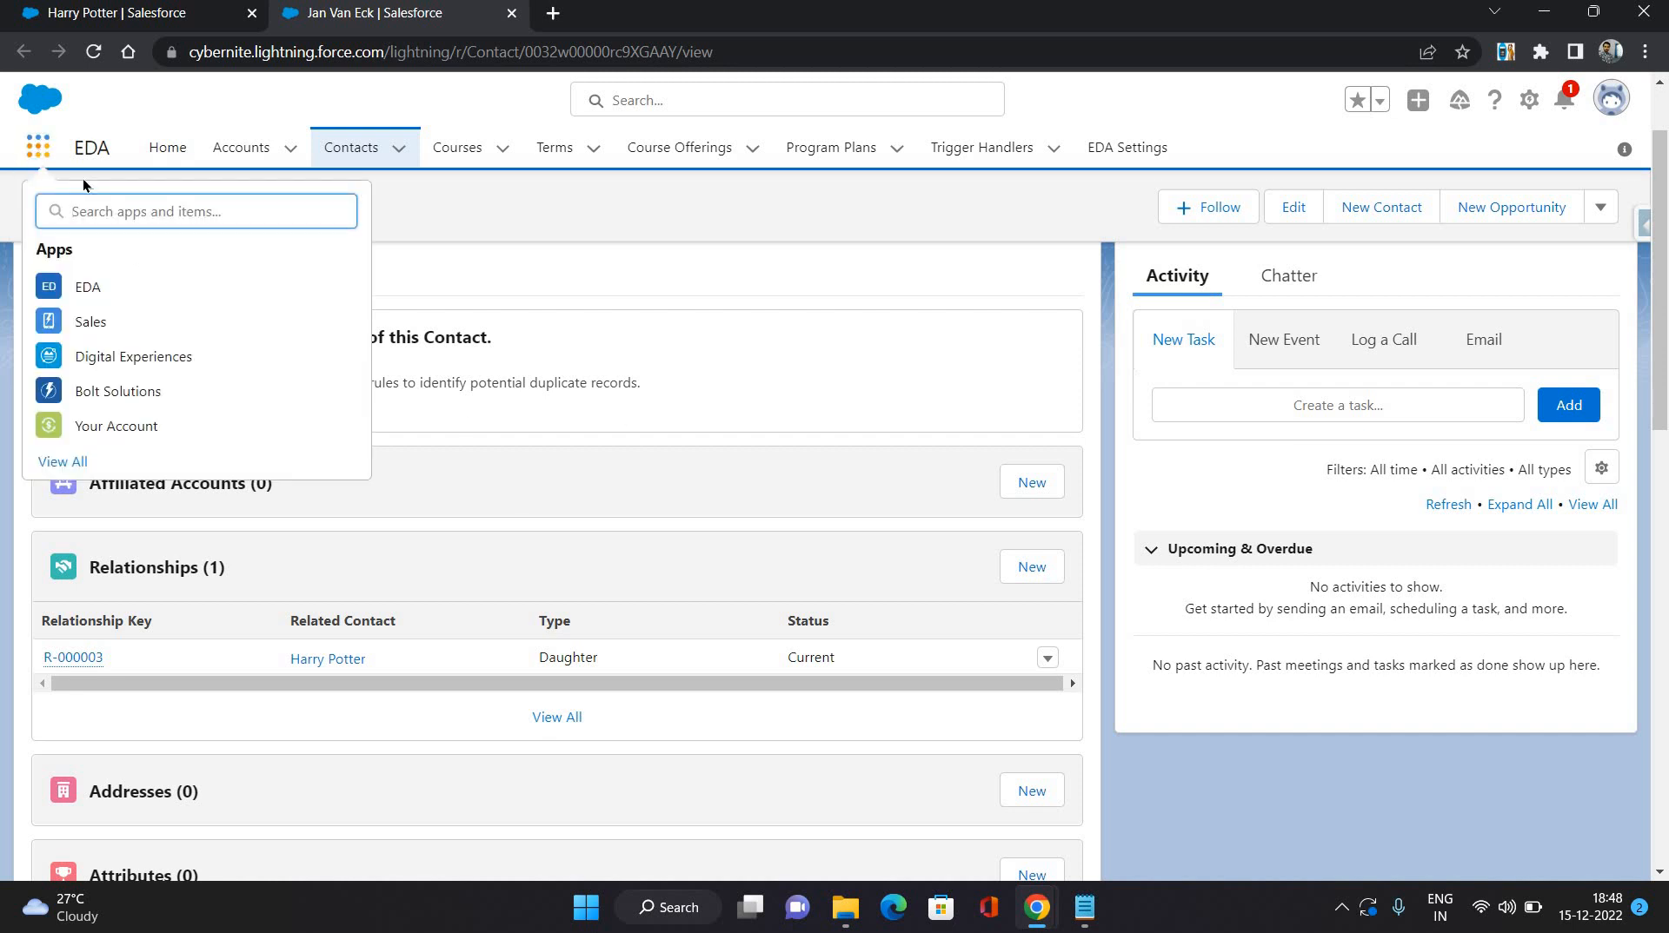
{"action": "type", "text": "e"}
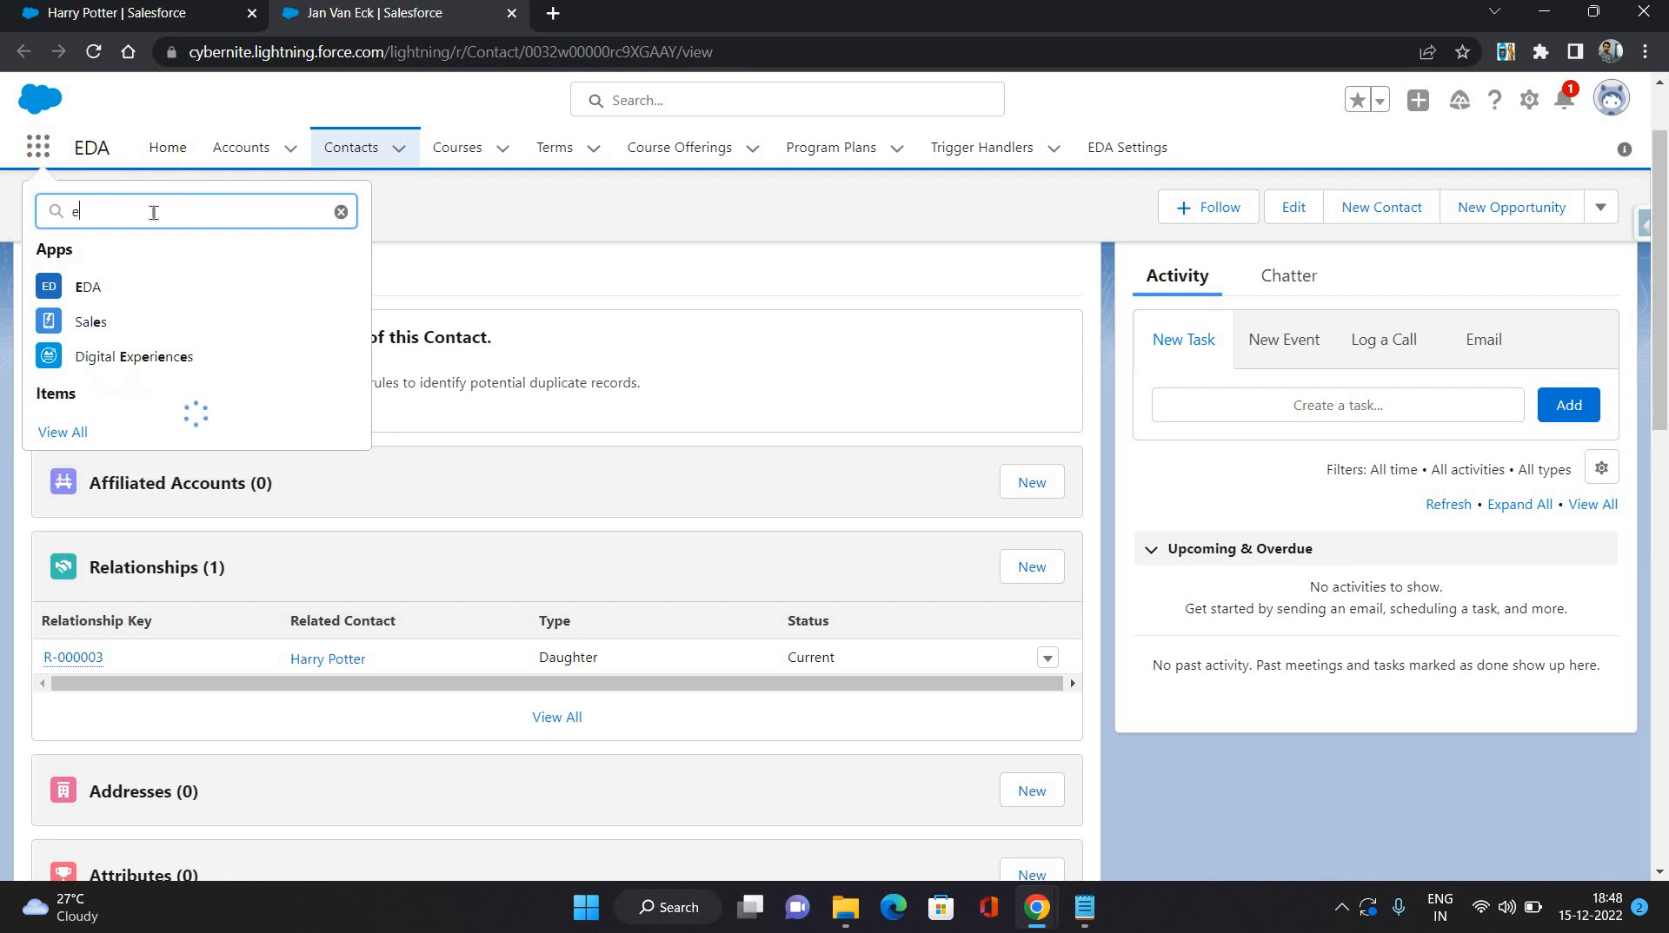
{"action": "type", "text": "ducat"}
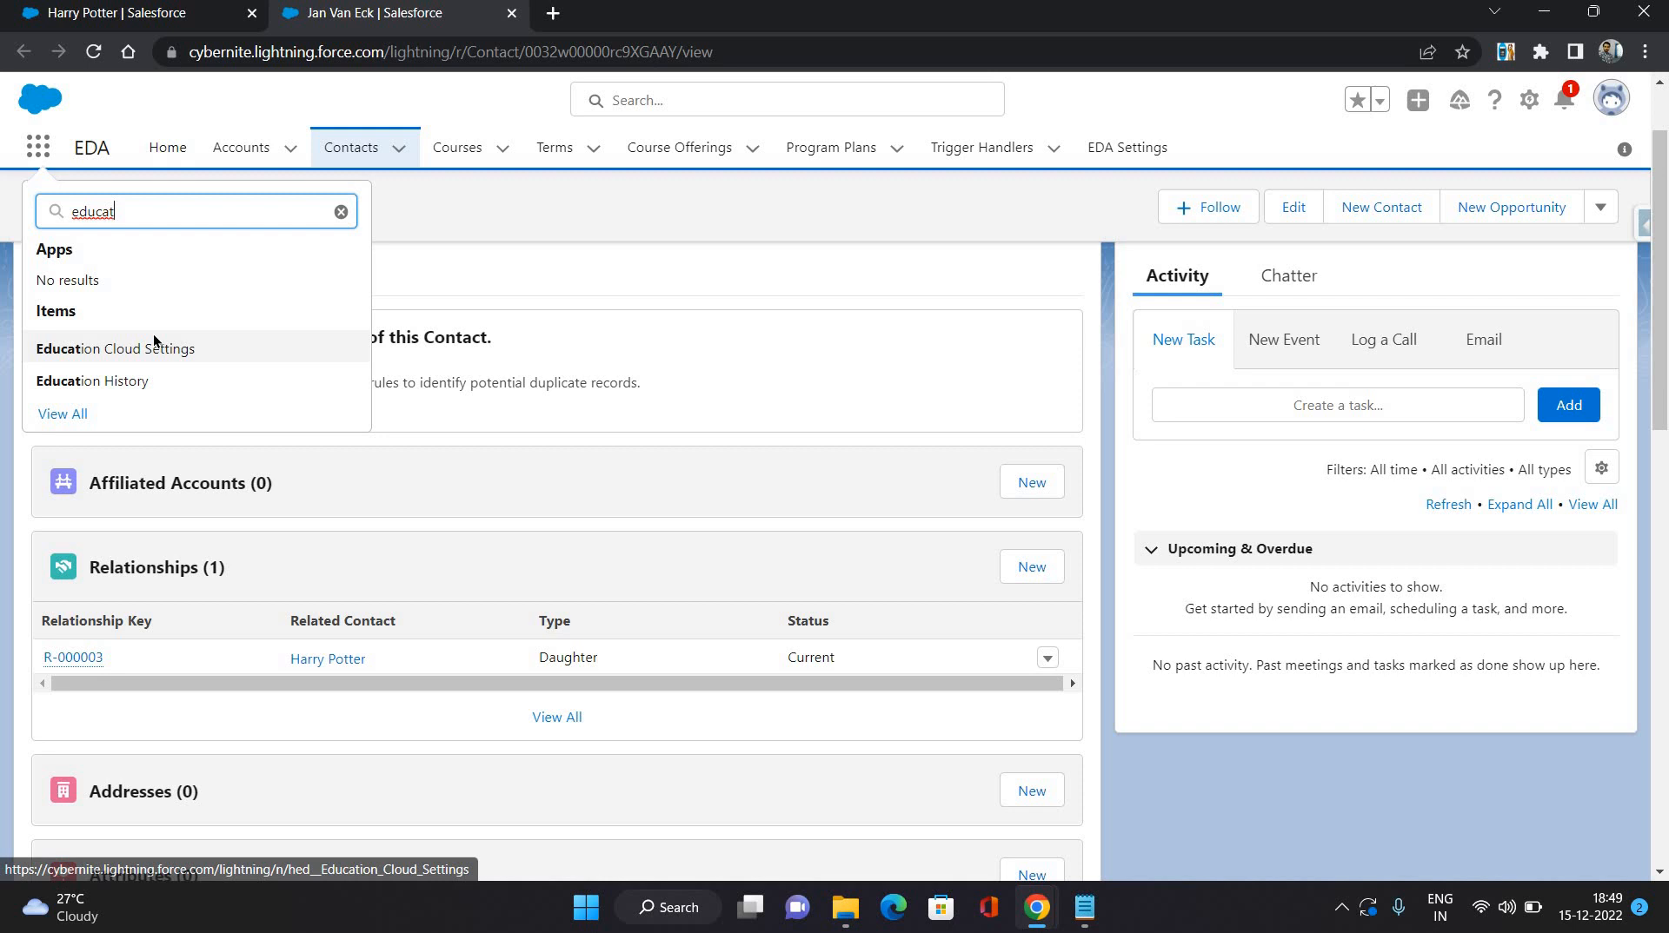
{"action": "left_click", "coordinate": [115, 348]}
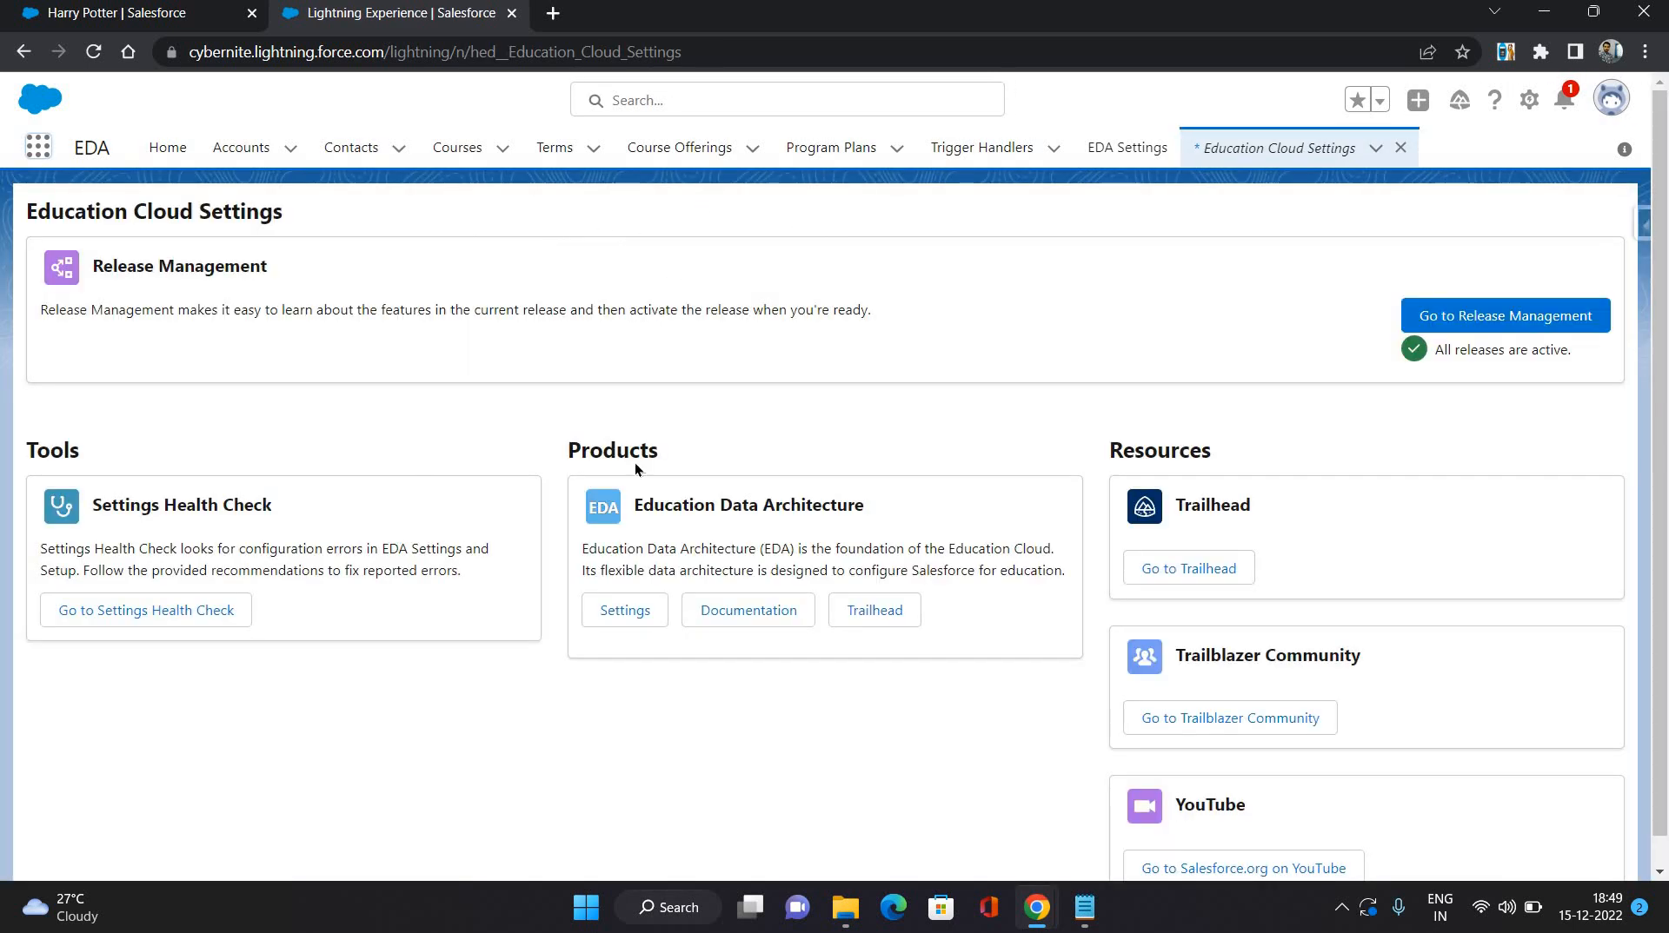
{"action": "double_click", "coordinate": [748, 504]}
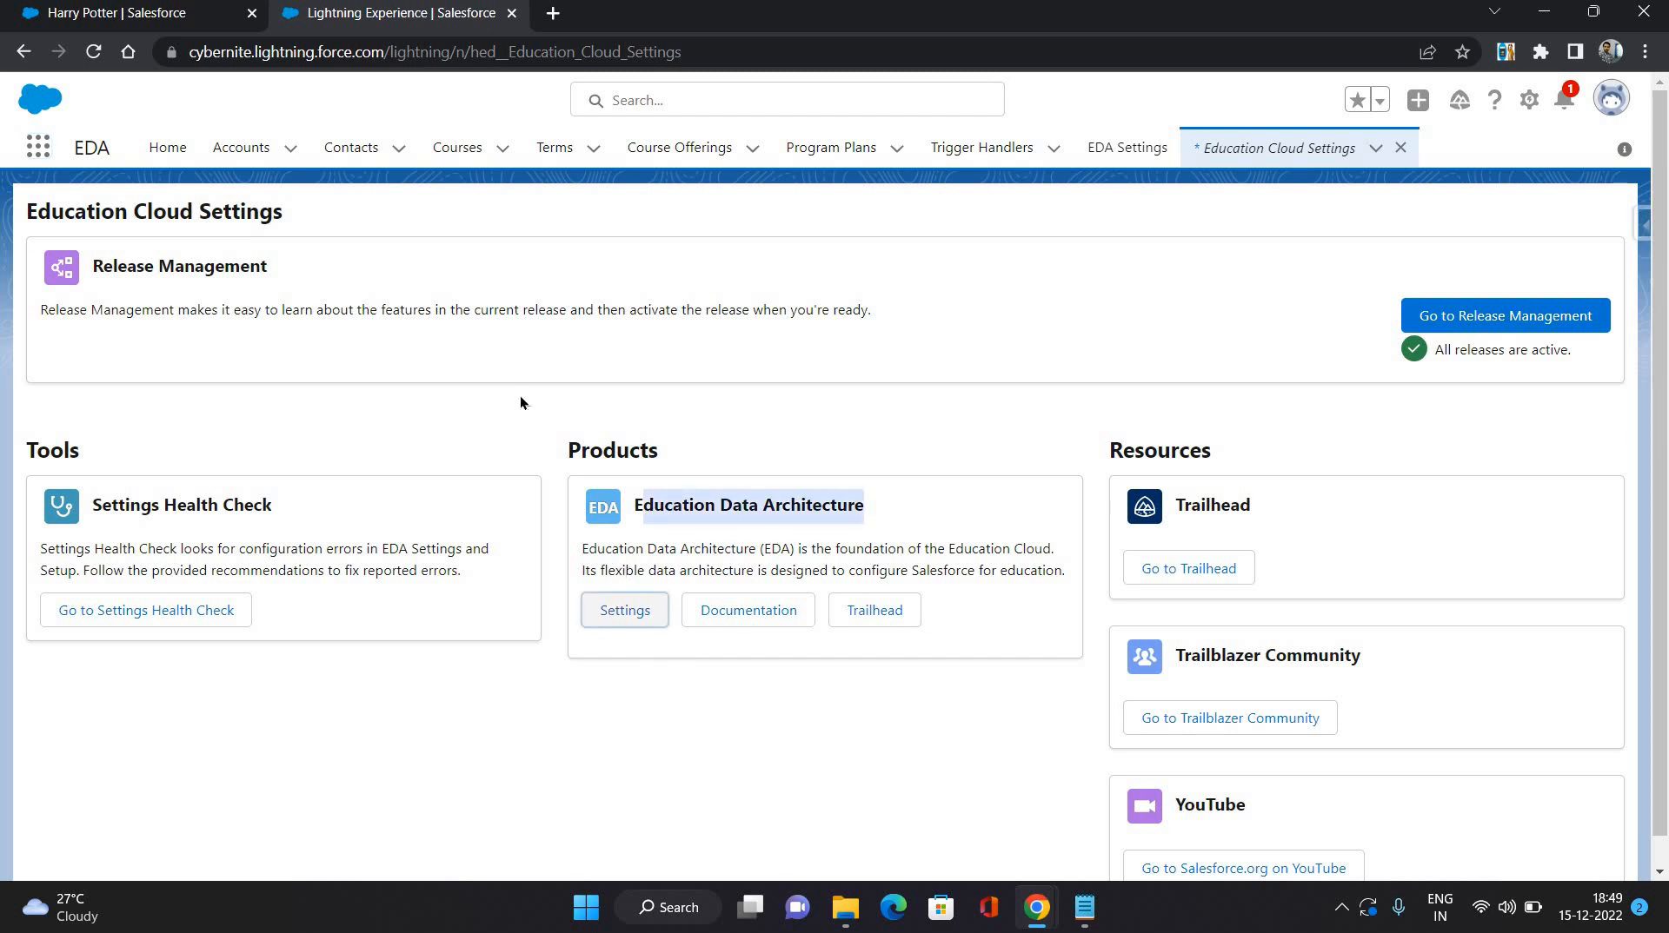
{"action": "mouse_move", "coordinate": [486, 198]}
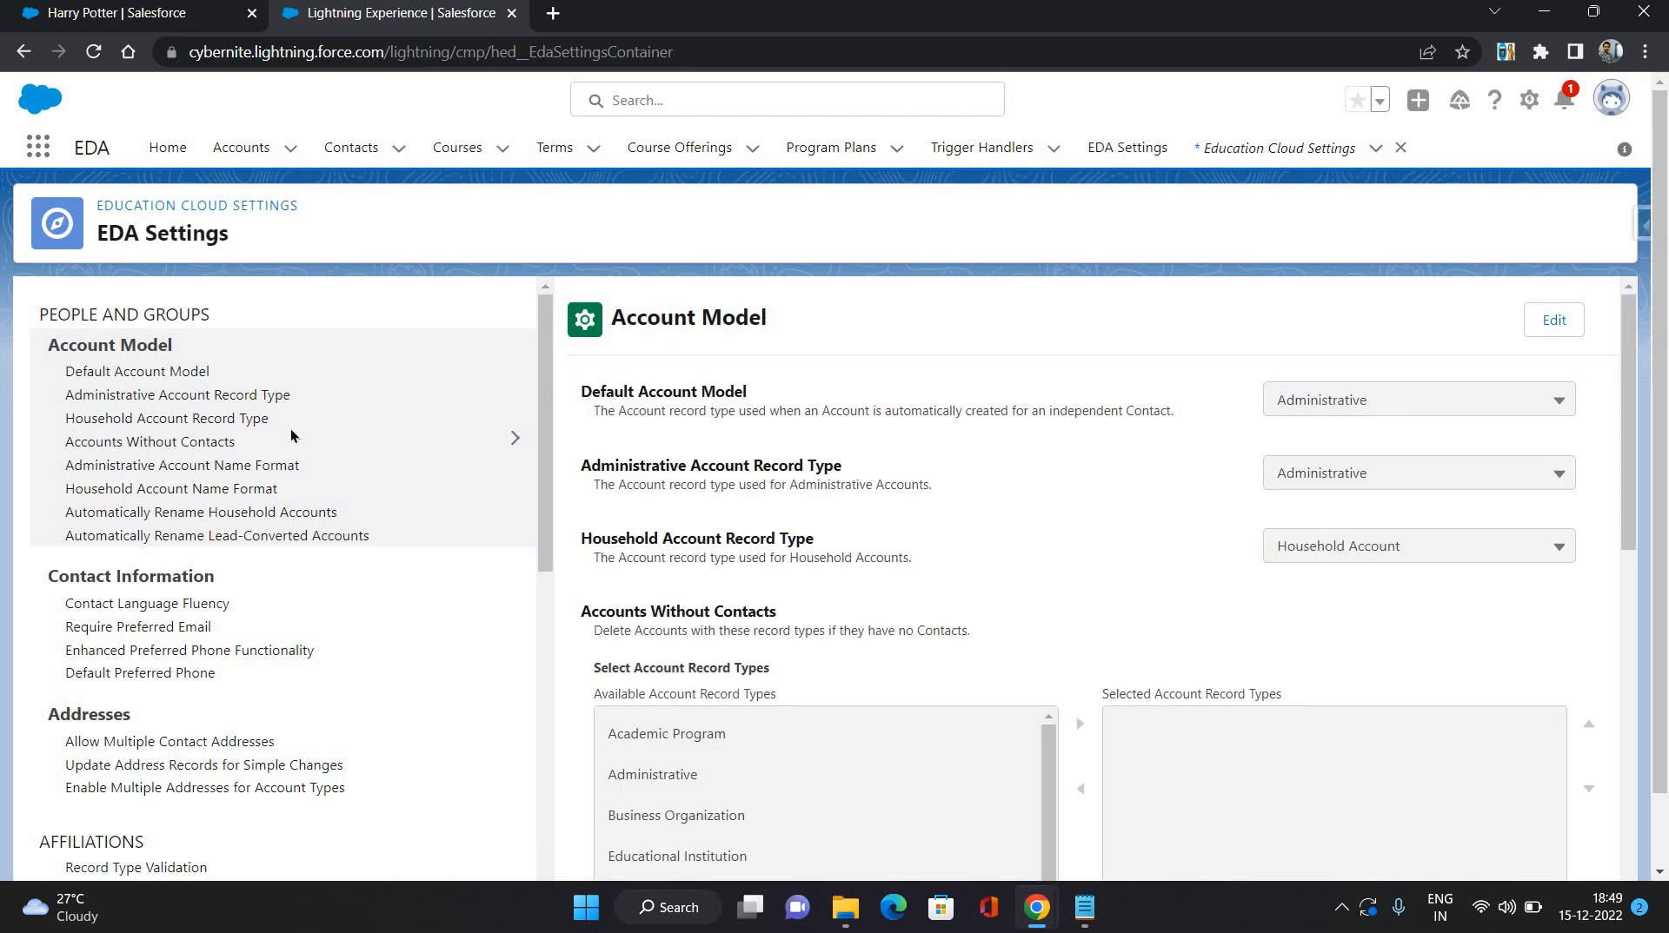
- Review the Relationships reciprocal method settings and scroll through the Reciprocal Relationships table
{"action": "scroll", "scroll_direction": "down", "scroll_amount": 3}
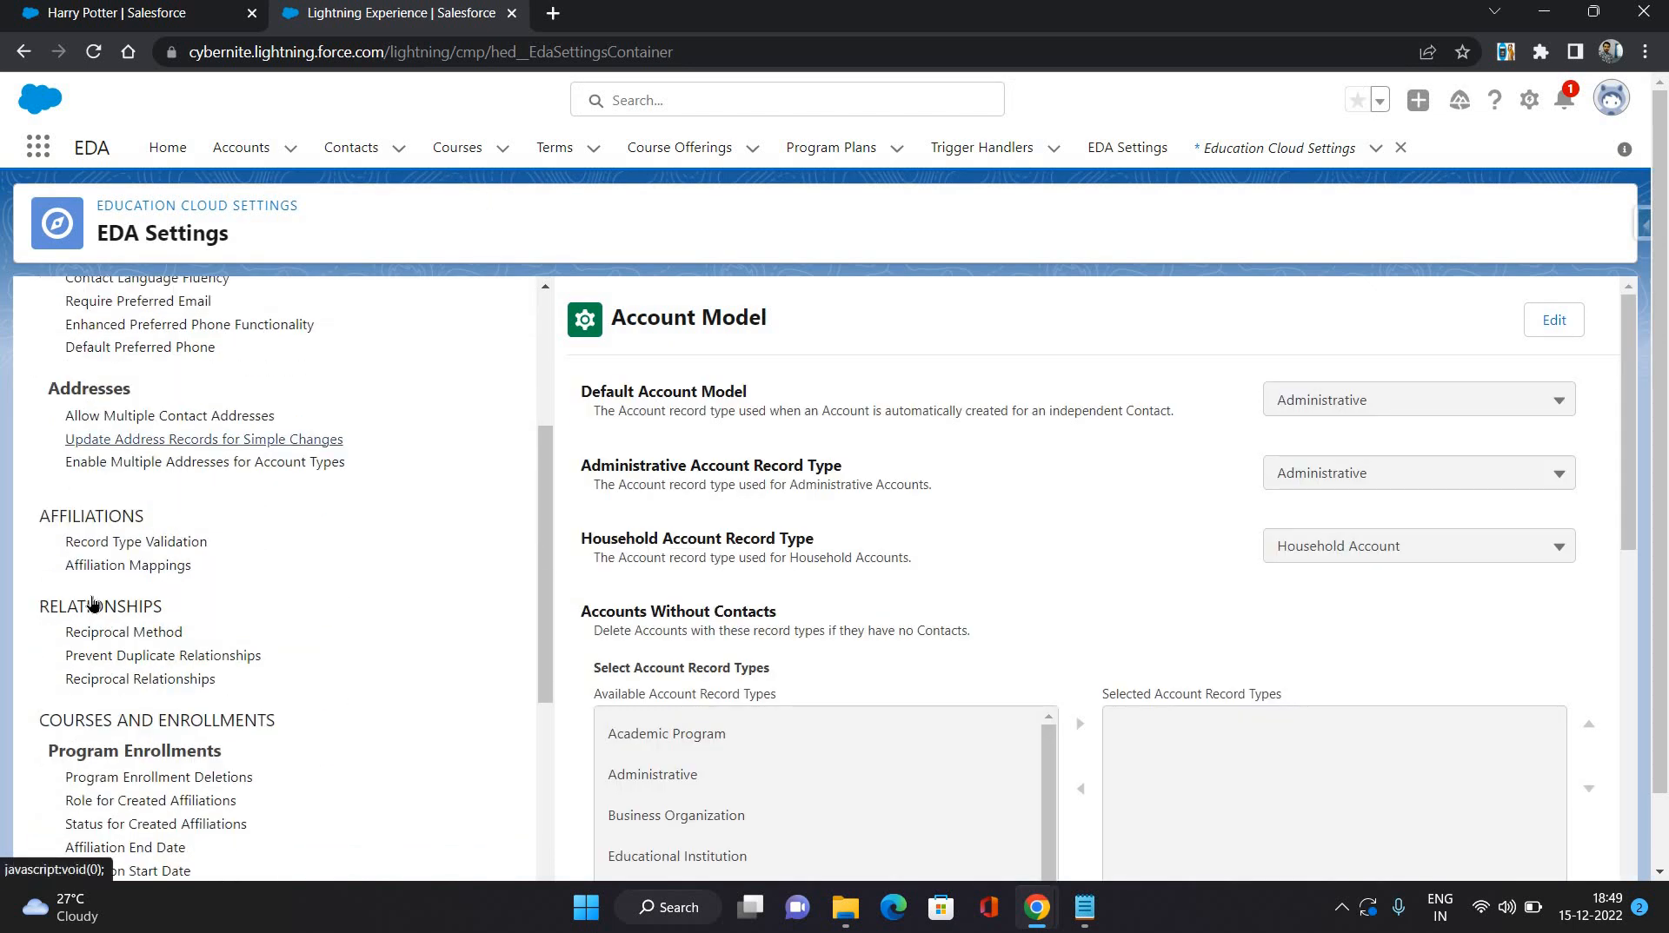
{"action": "left_click", "coordinate": [124, 631]}
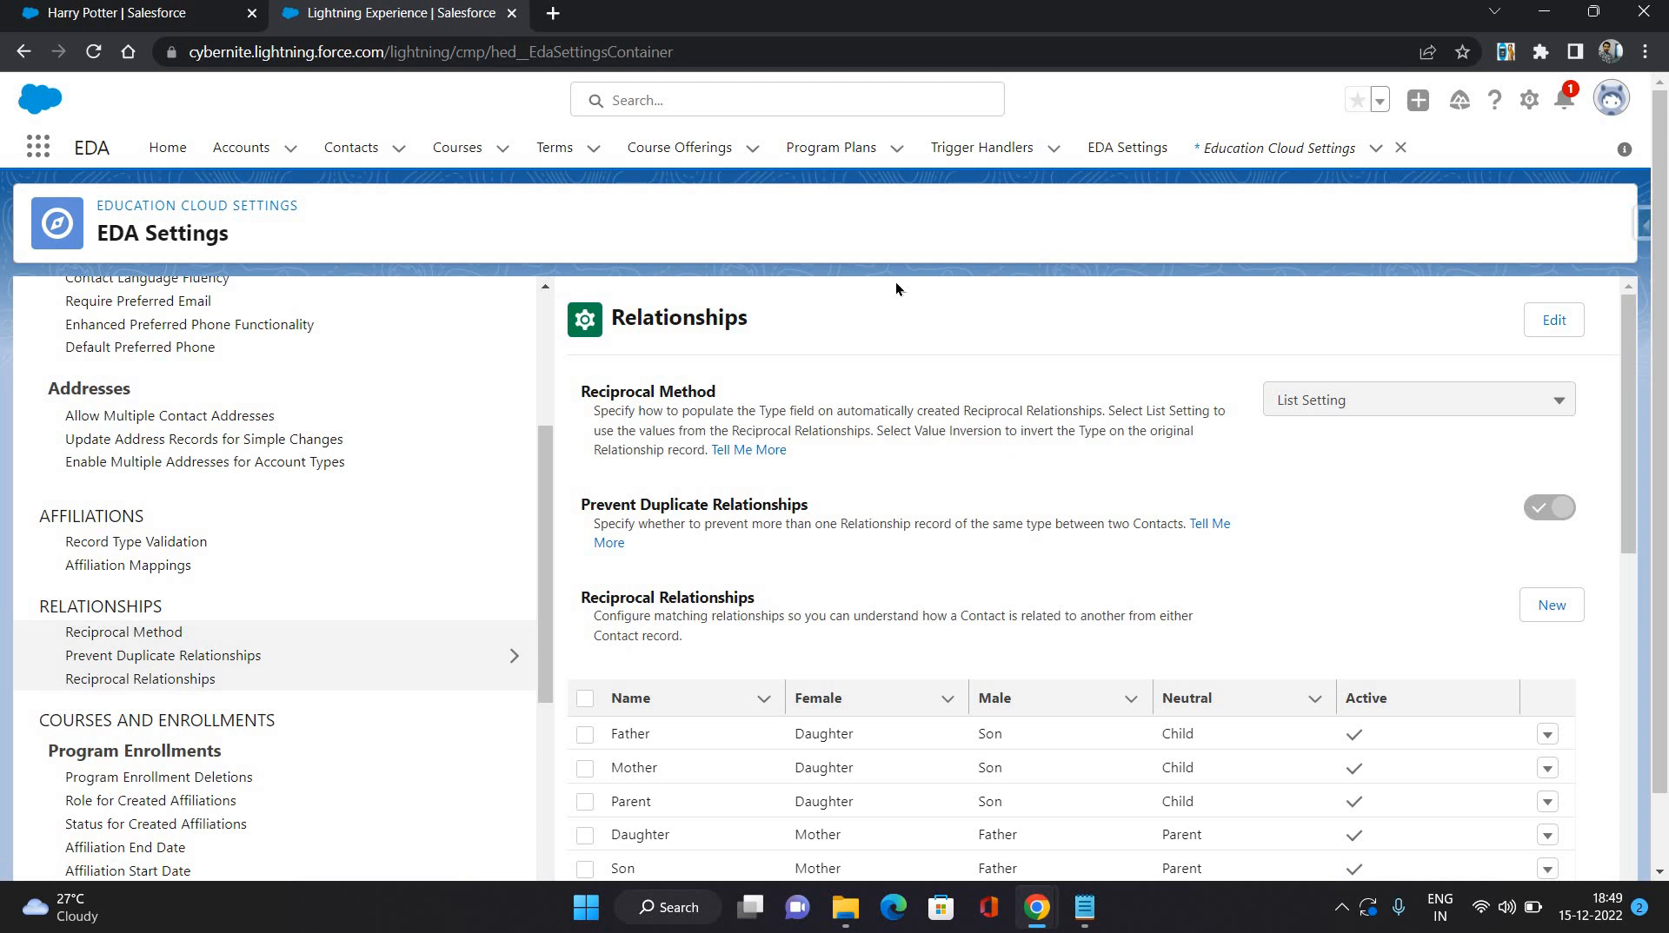
{"action": "scroll", "scroll_direction": "down", "scroll_amount": 3}
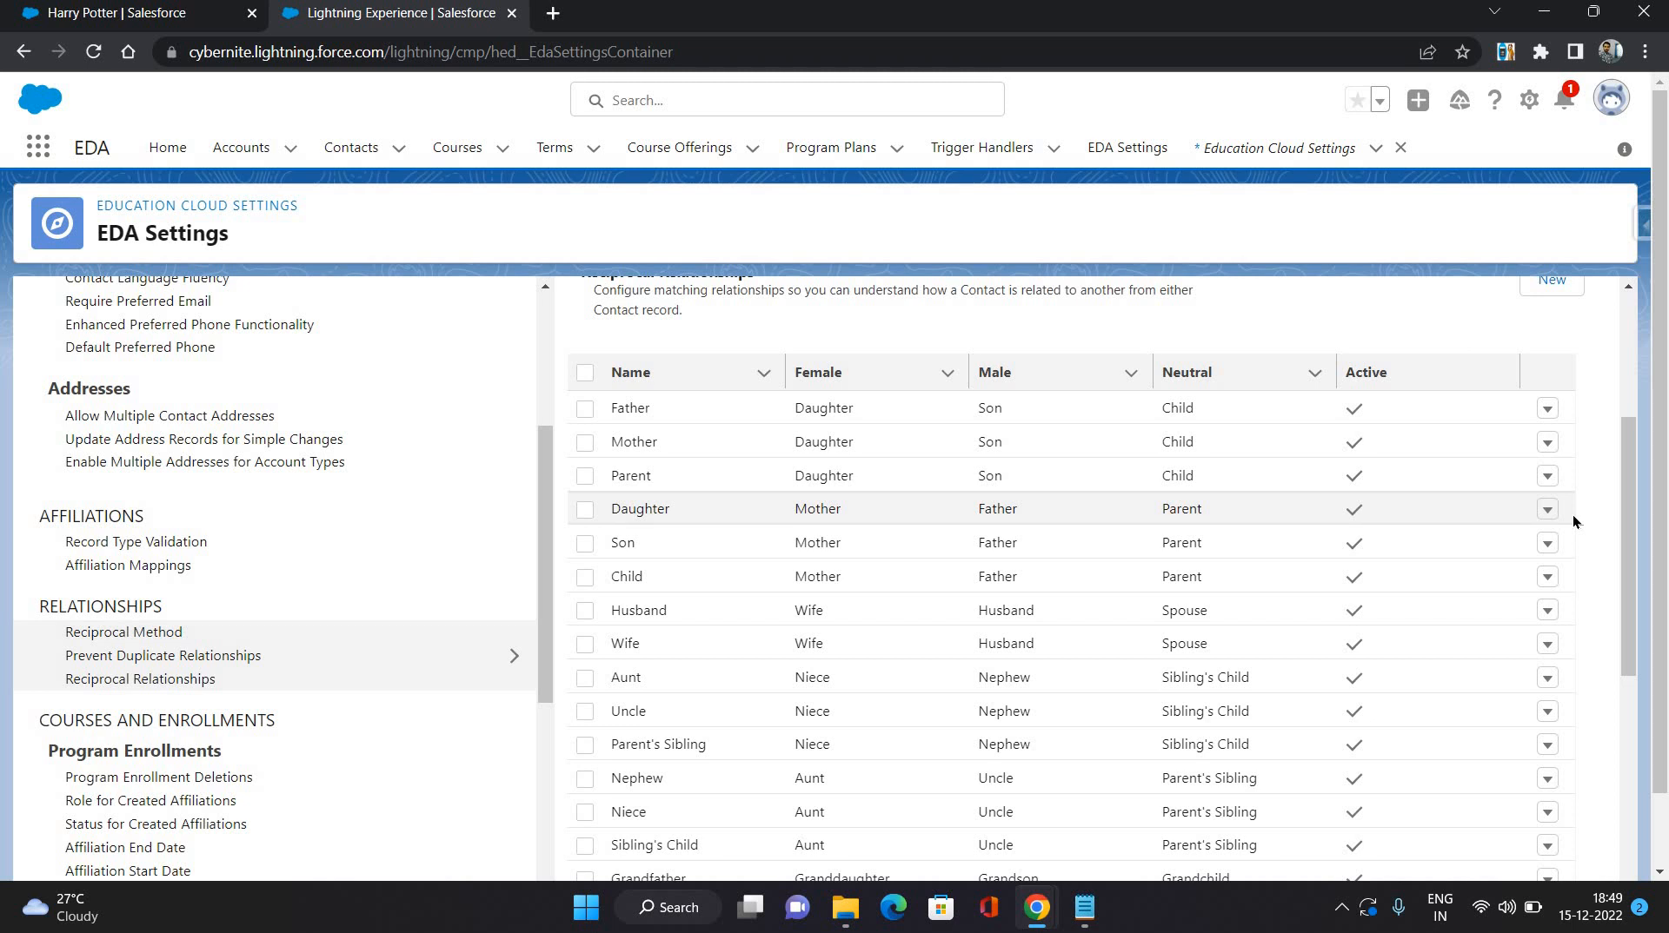
{"action": "scroll", "scroll_direction": "down", "scroll_amount": 3}
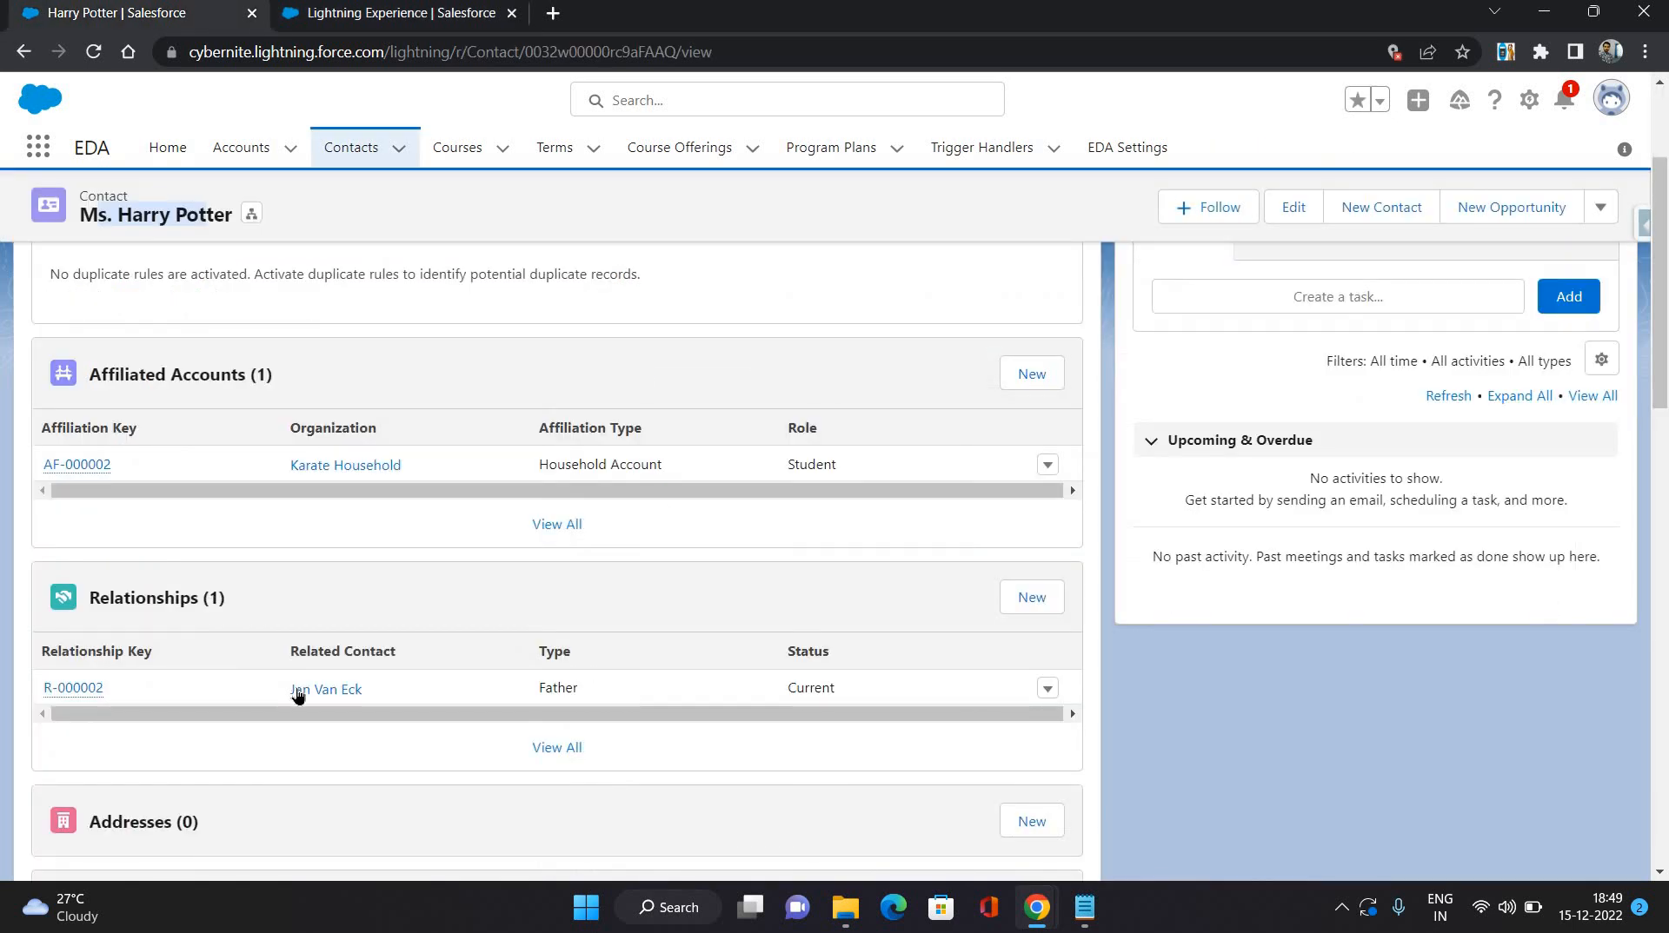
{"action": "double_click", "coordinate": [558, 689]}
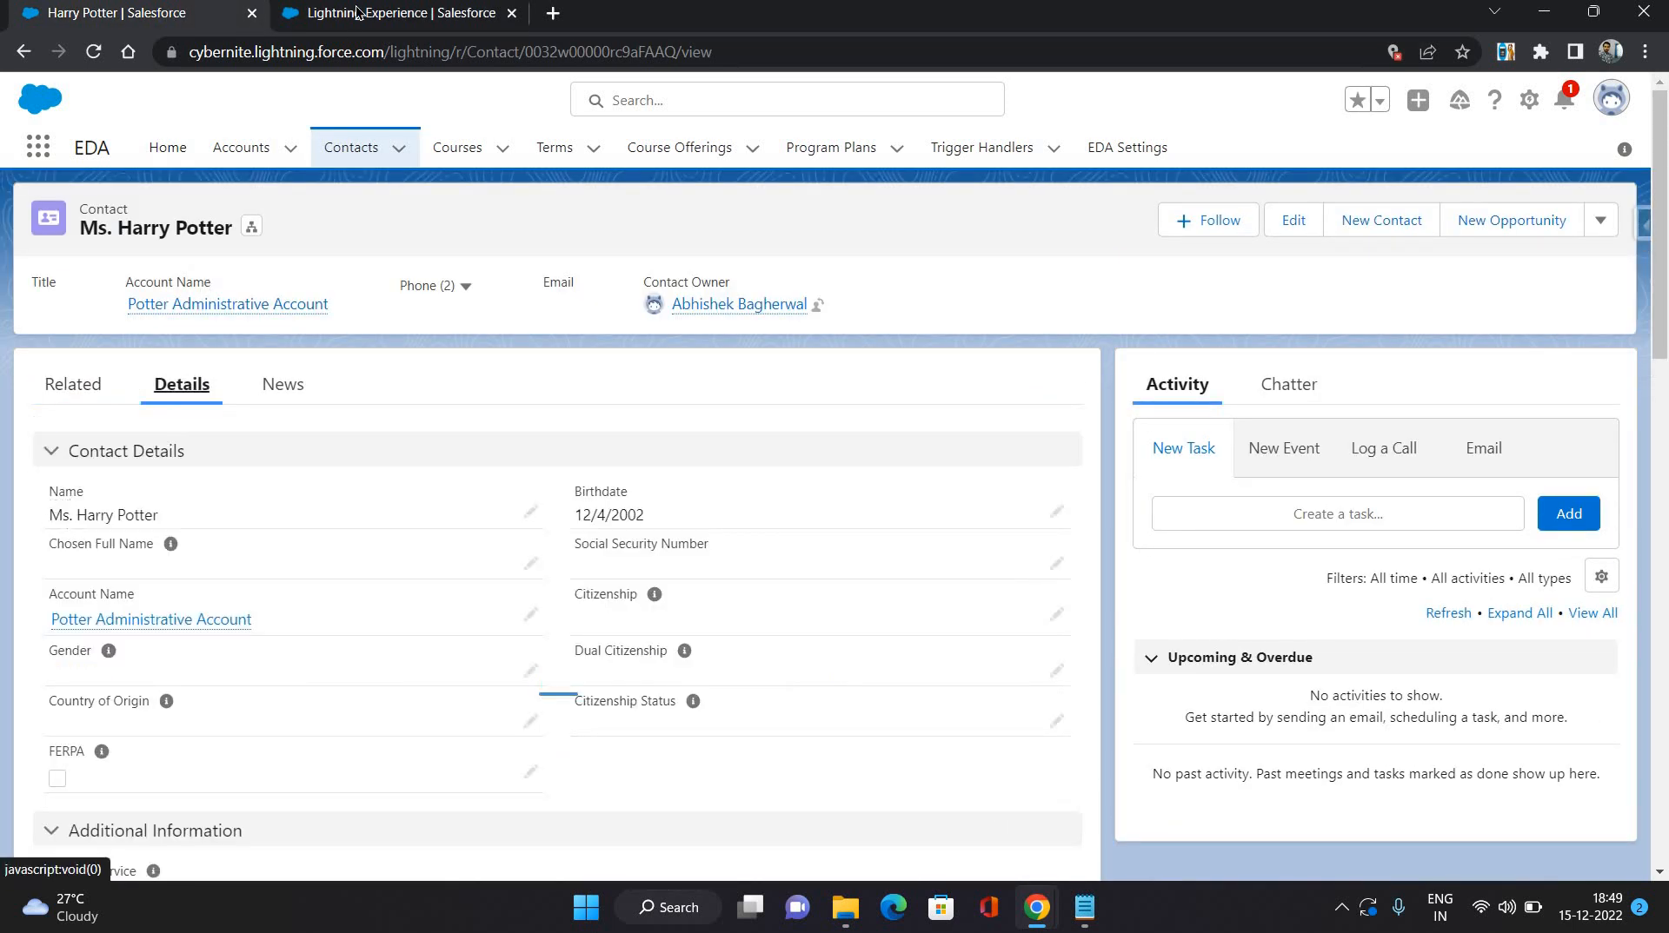
{"action": "left_click", "coordinate": [1125, 146]}
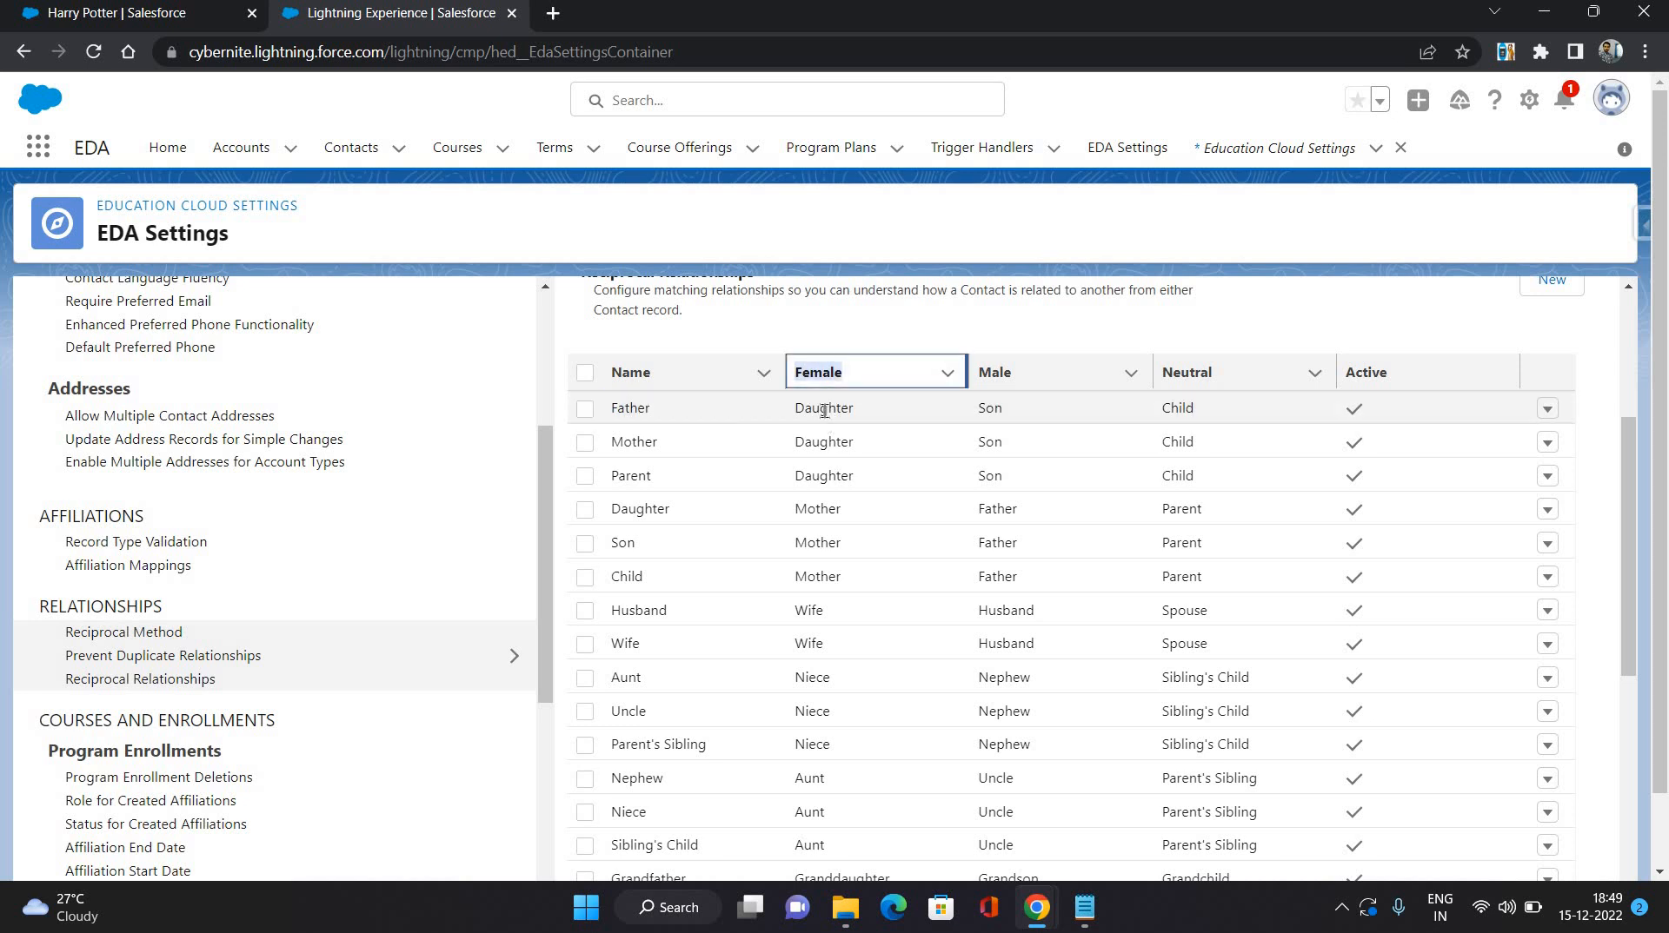
- Highlight Daughter as Father's female reciprocal, then go to the recently viewed contacts list
{"action": "left_click", "coordinate": [824, 408]}
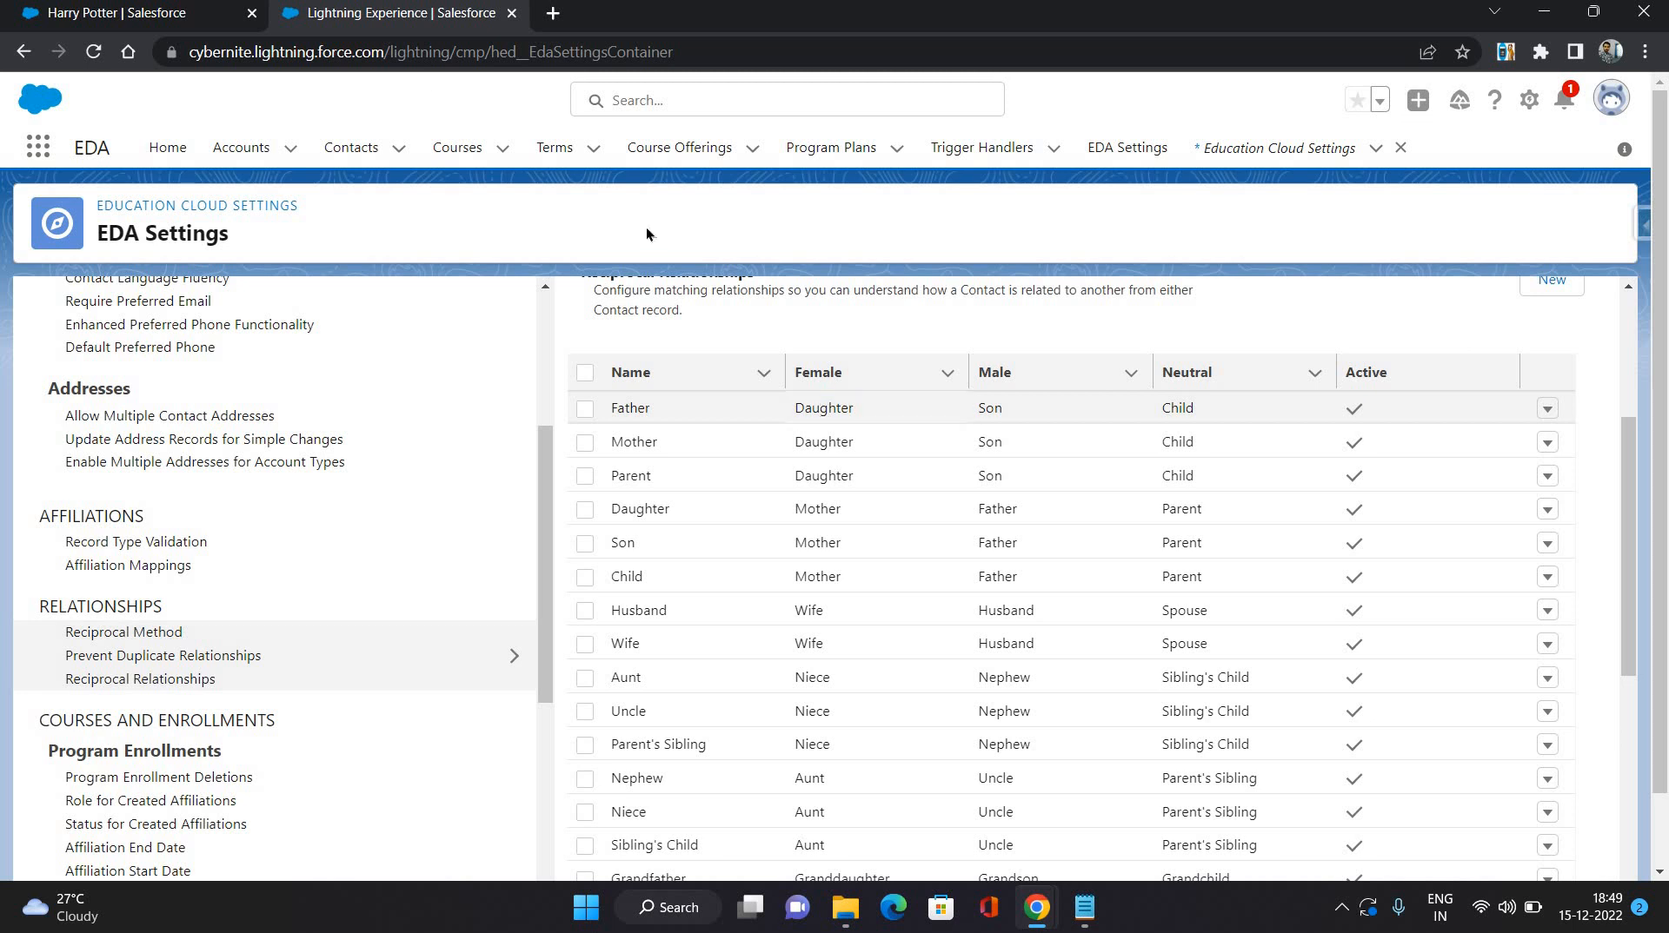
{"action": "double_click", "coordinate": [822, 408]}
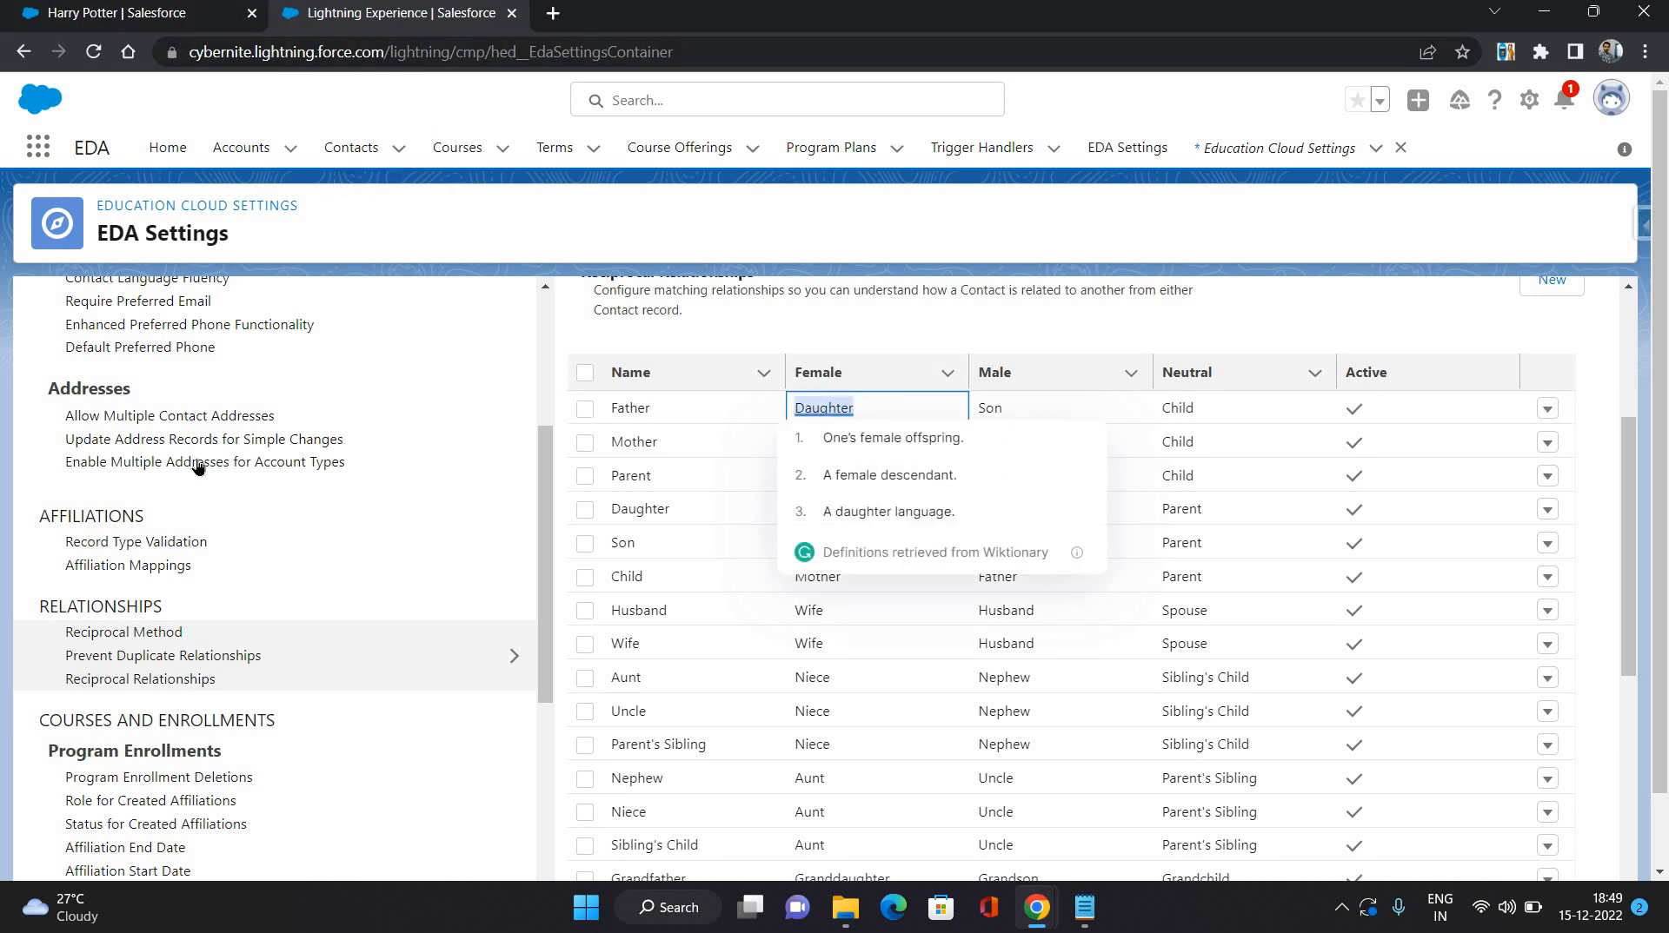
{"action": "left_click", "coordinate": [127, 13]}
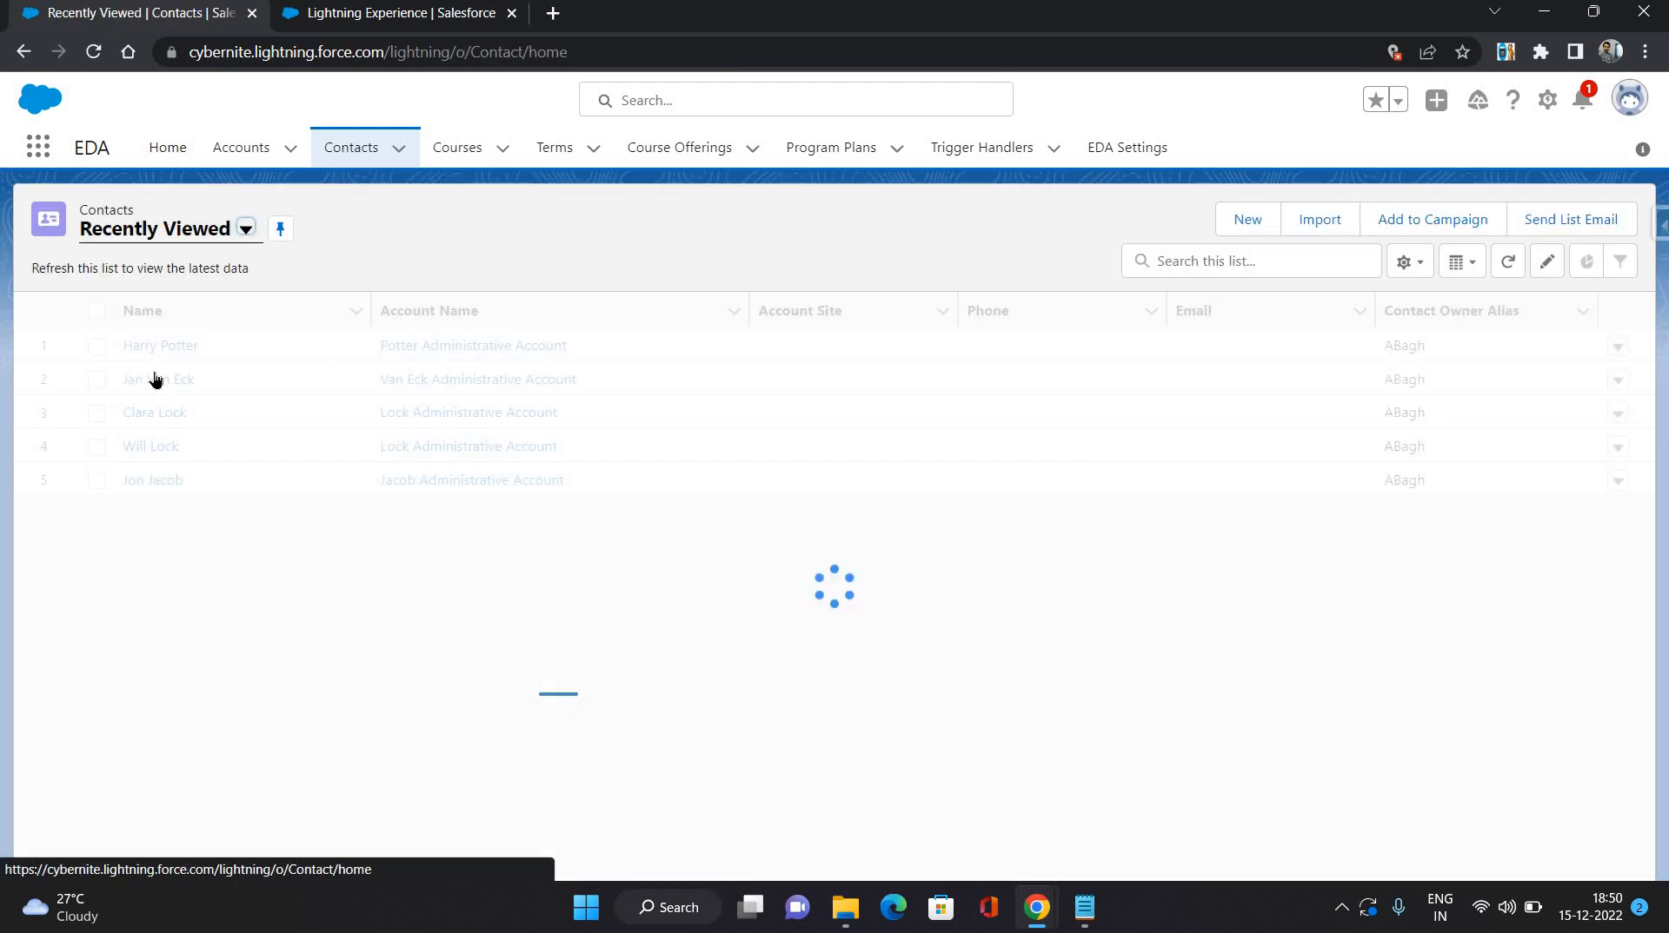
- Open Jan Van Eck's record listing Harry Potter as his current Daughter
{"action": "left_click", "coordinate": [154, 379]}
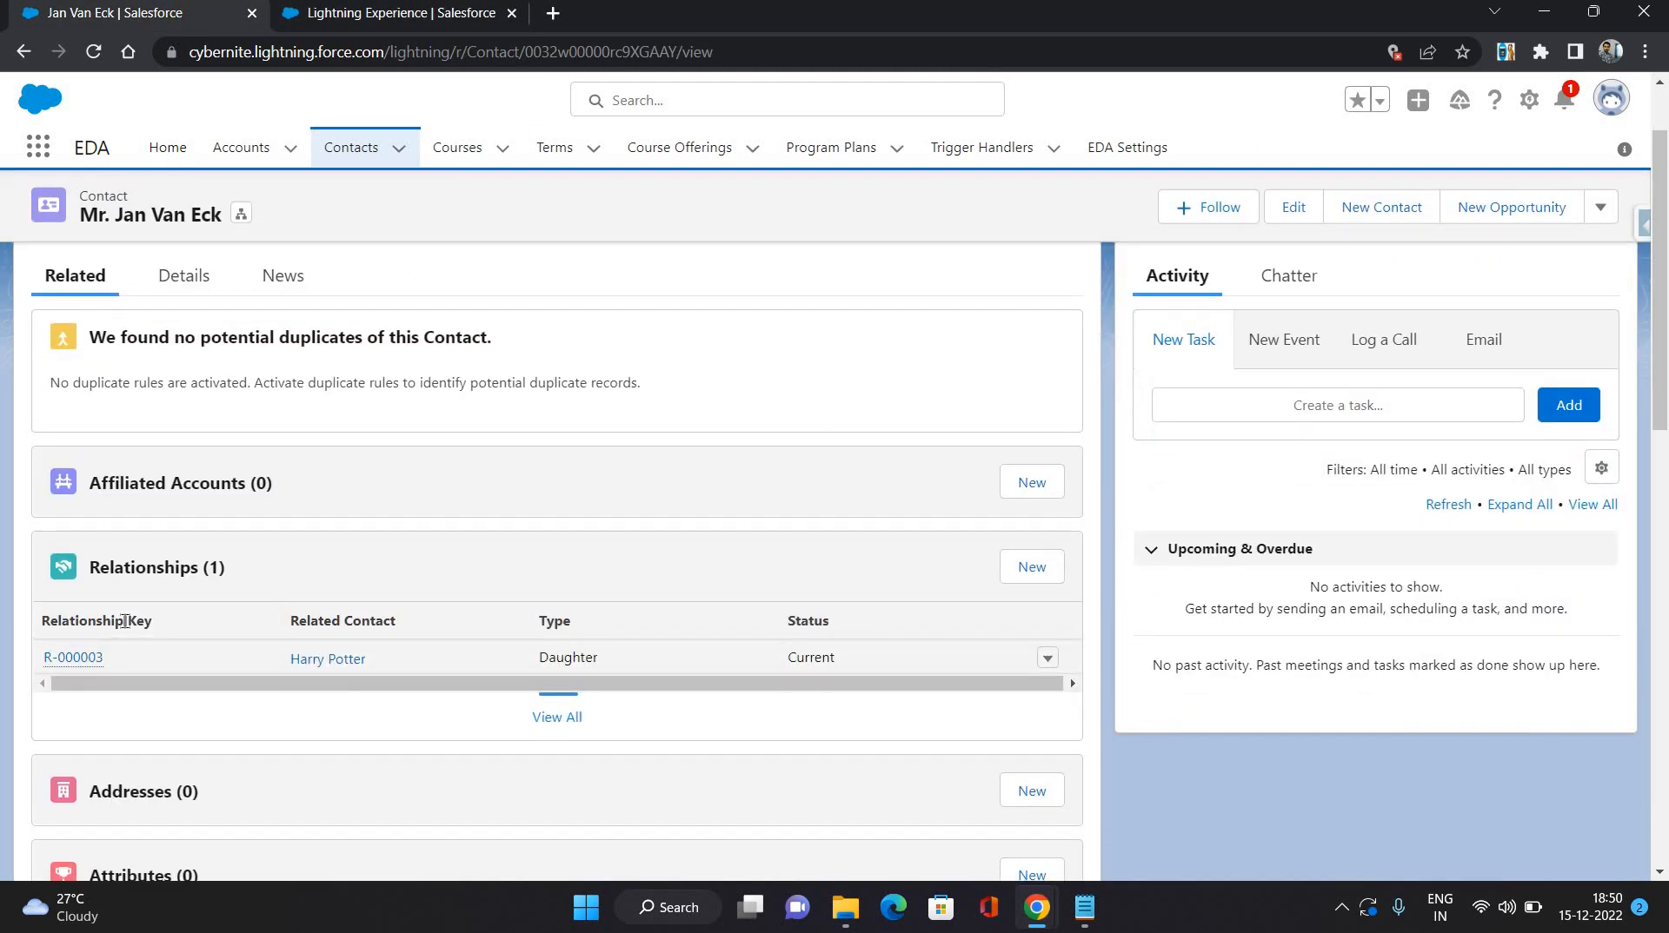
{"action": "mouse_move", "coordinate": [631, 386]}
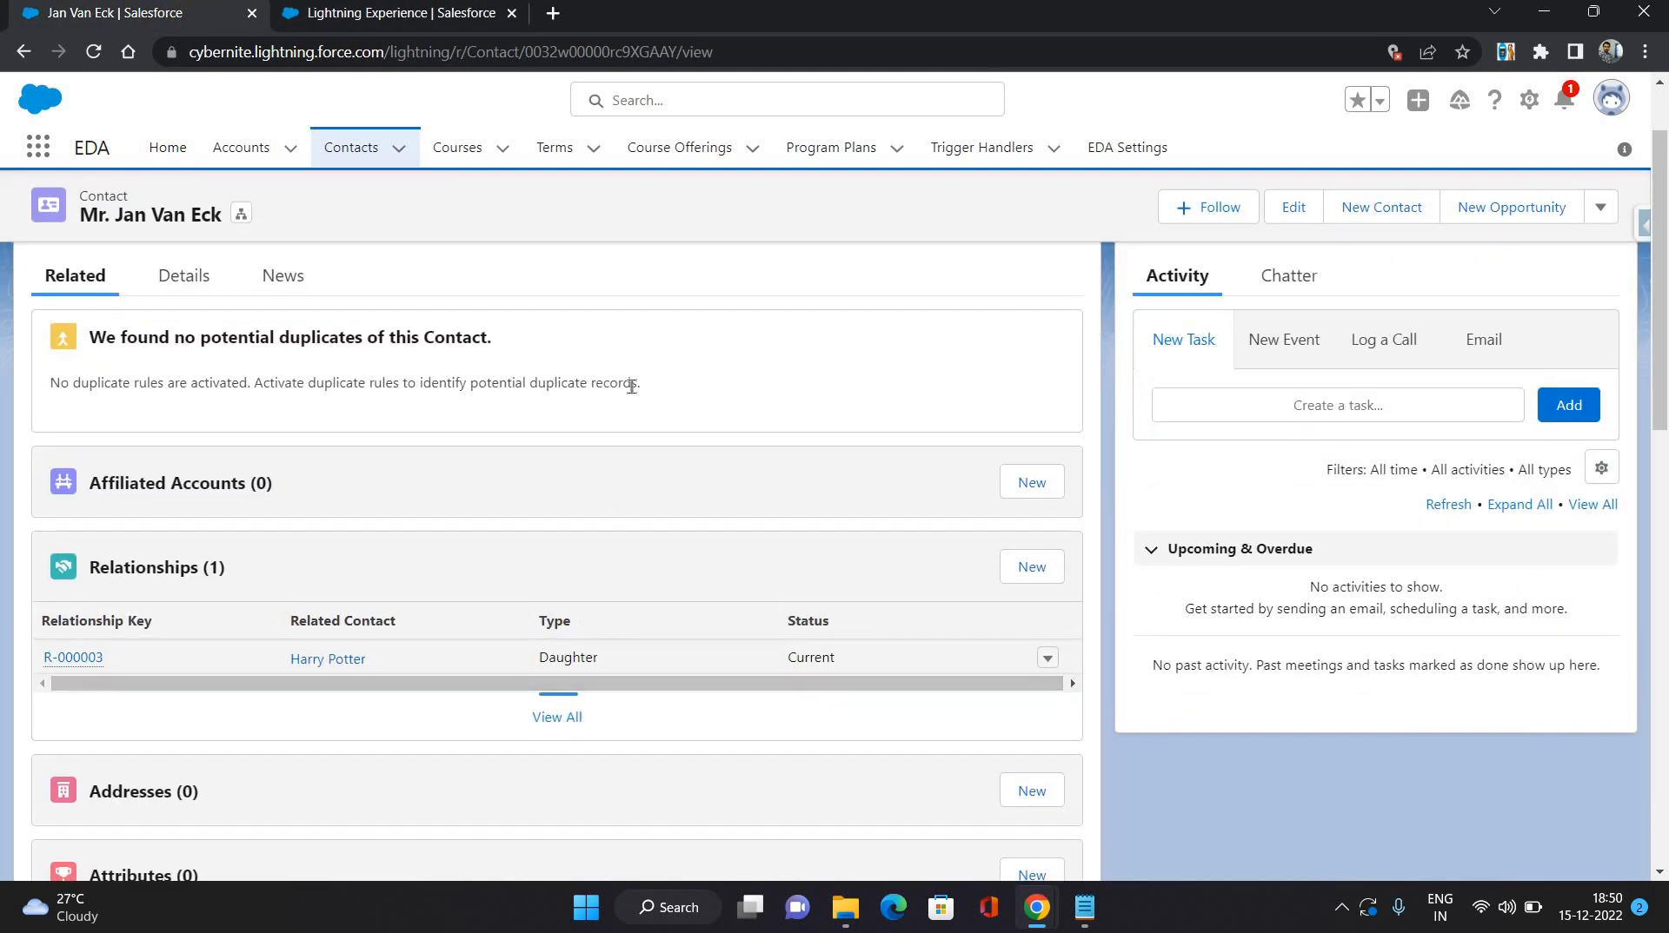